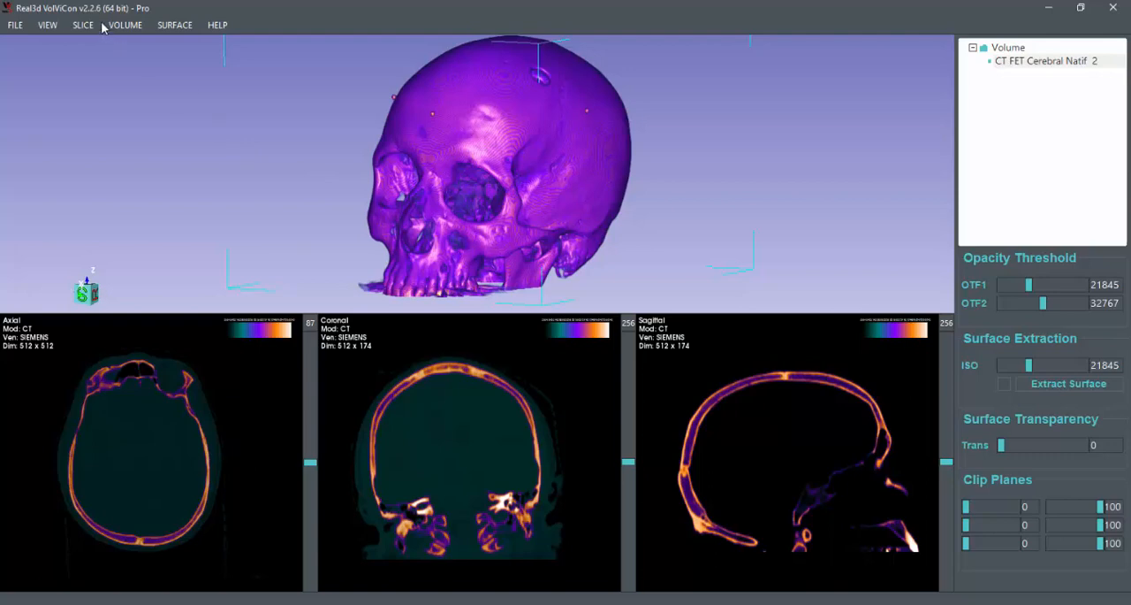
mouse_move(407, 160)
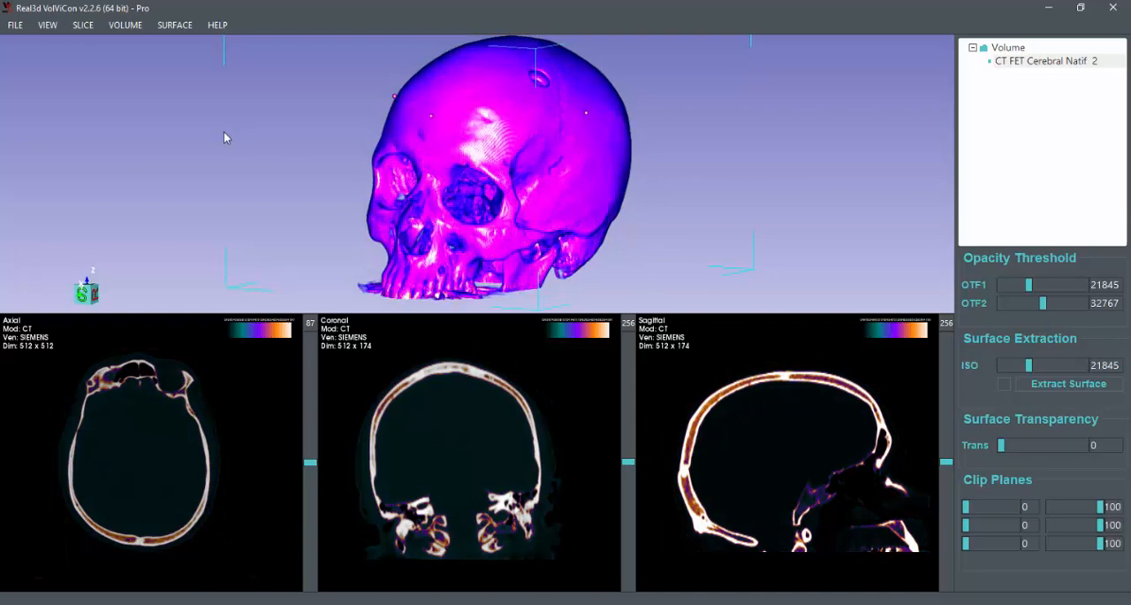
- Browse the Volume, Slice and View menus, showing and then hiding the crosshair
click(125, 24)
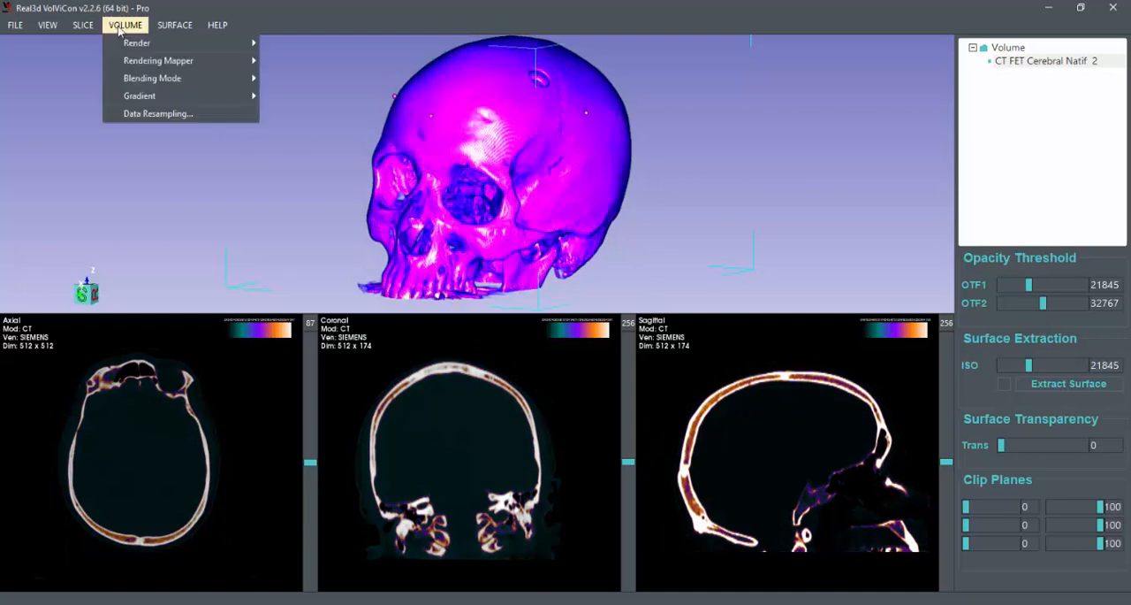
click(83, 23)
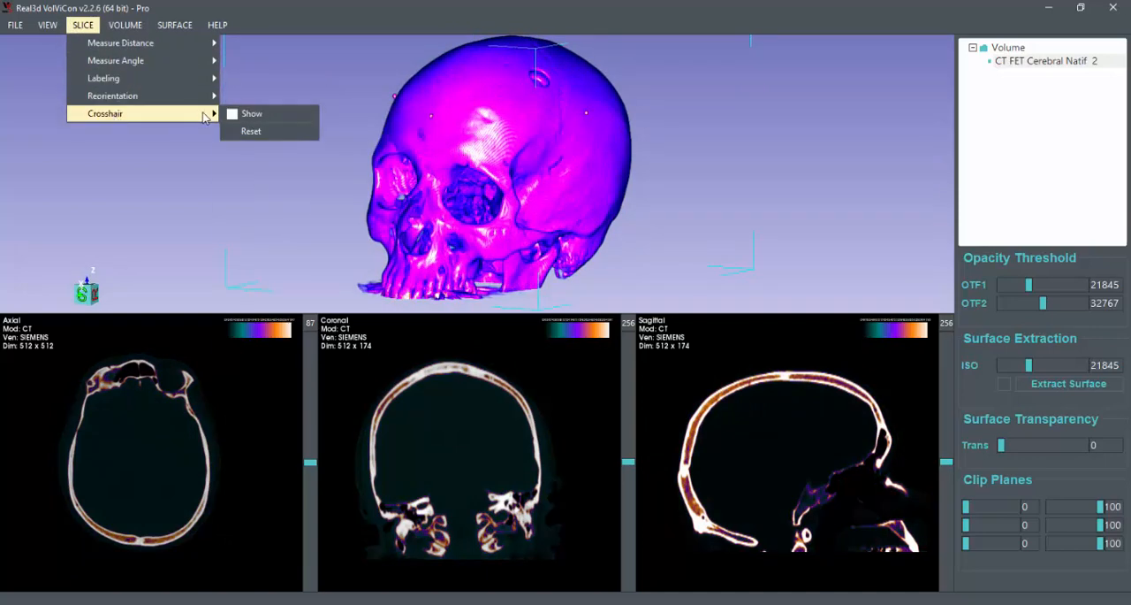
click(251, 113)
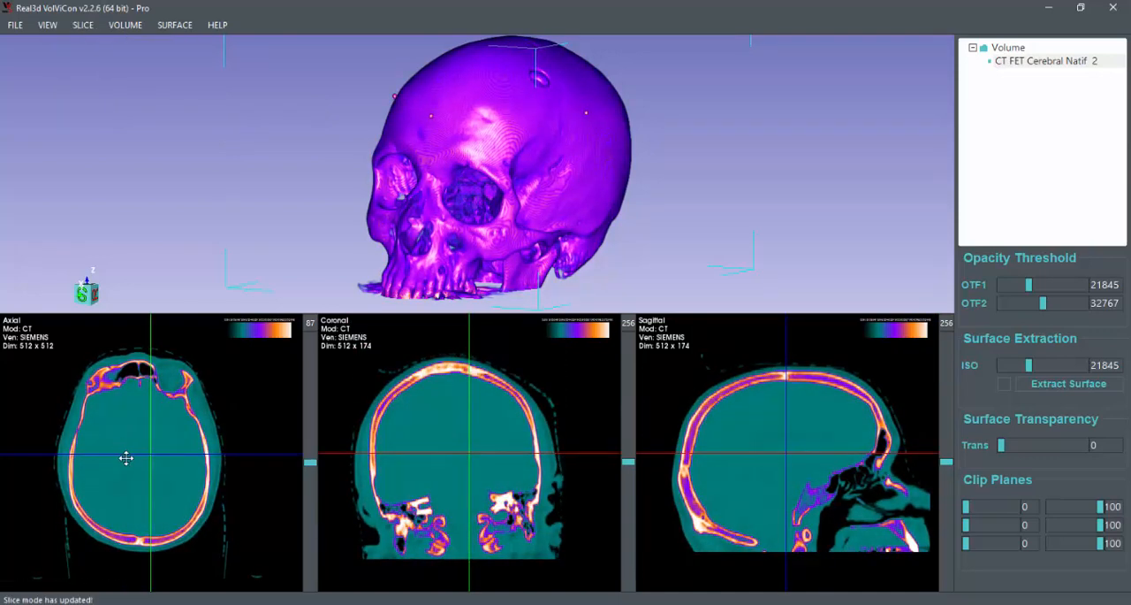
click(82, 24)
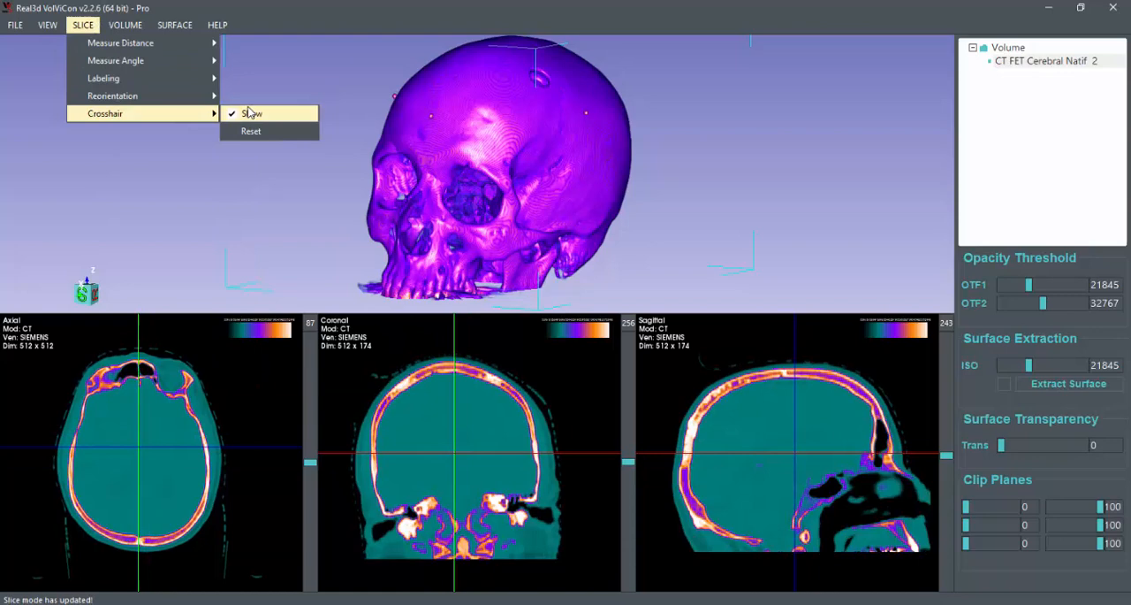
click(252, 113)
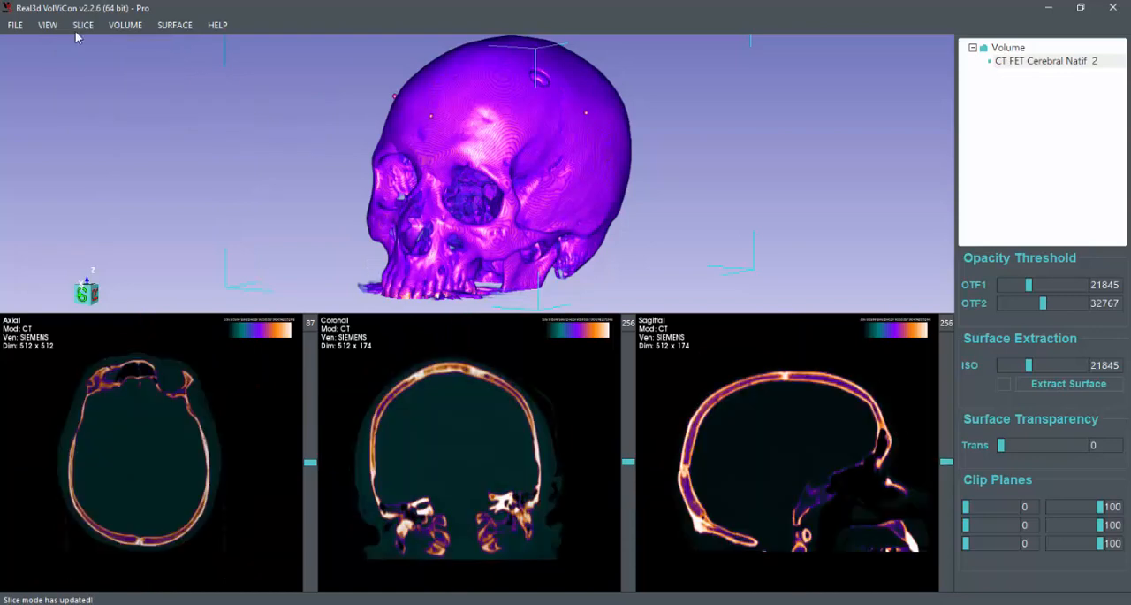
click(48, 24)
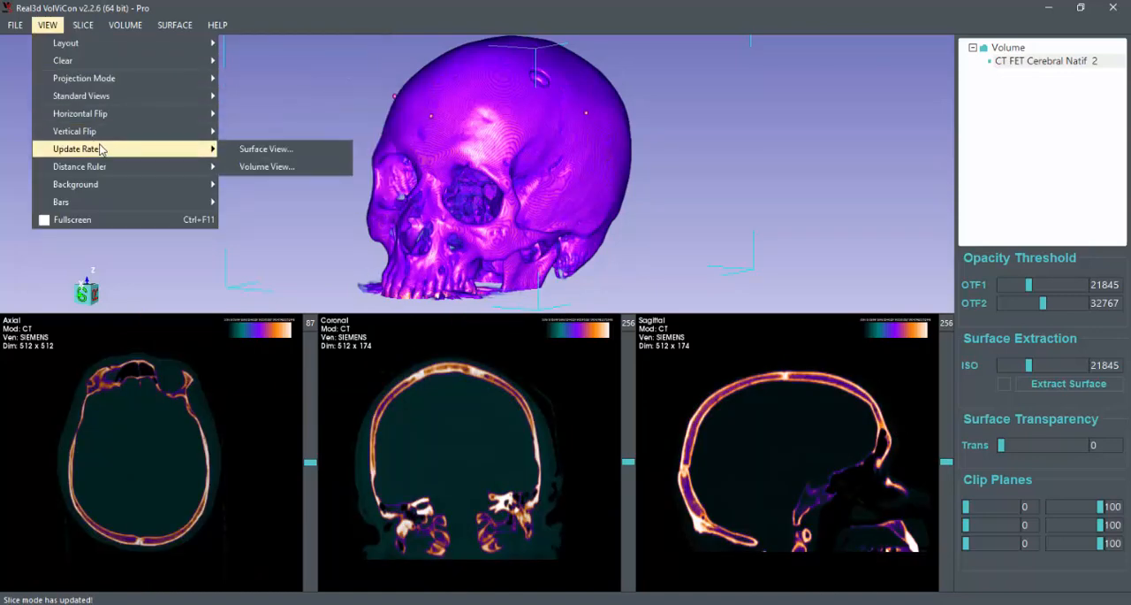
click(82, 24)
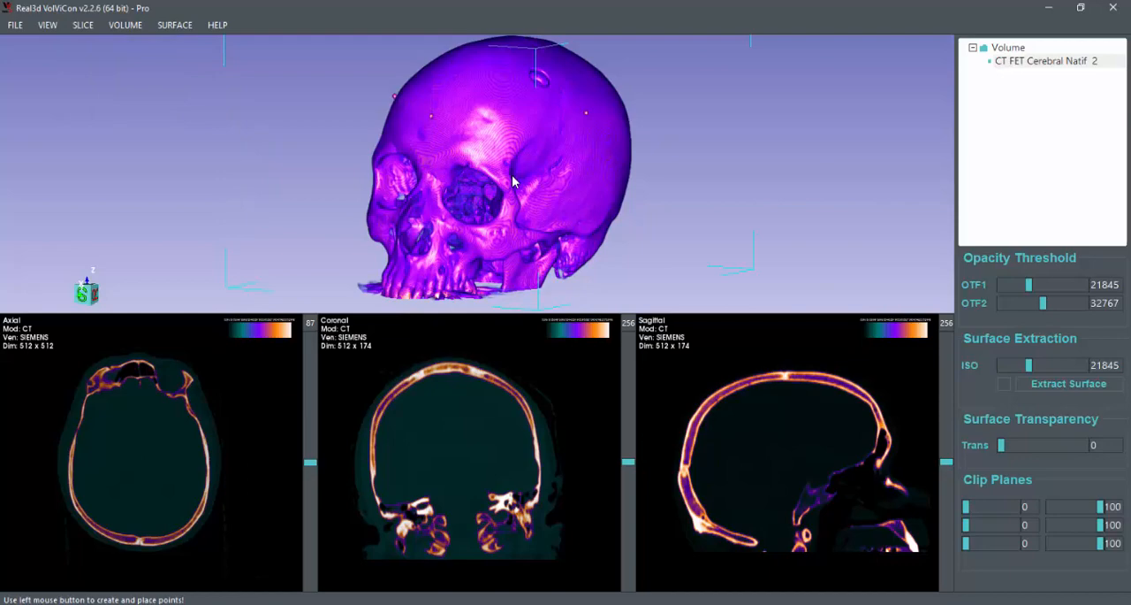
- Zoom into the lower skull and place landmark points on the teeth and jaw
drag(512, 181, 441, 194)
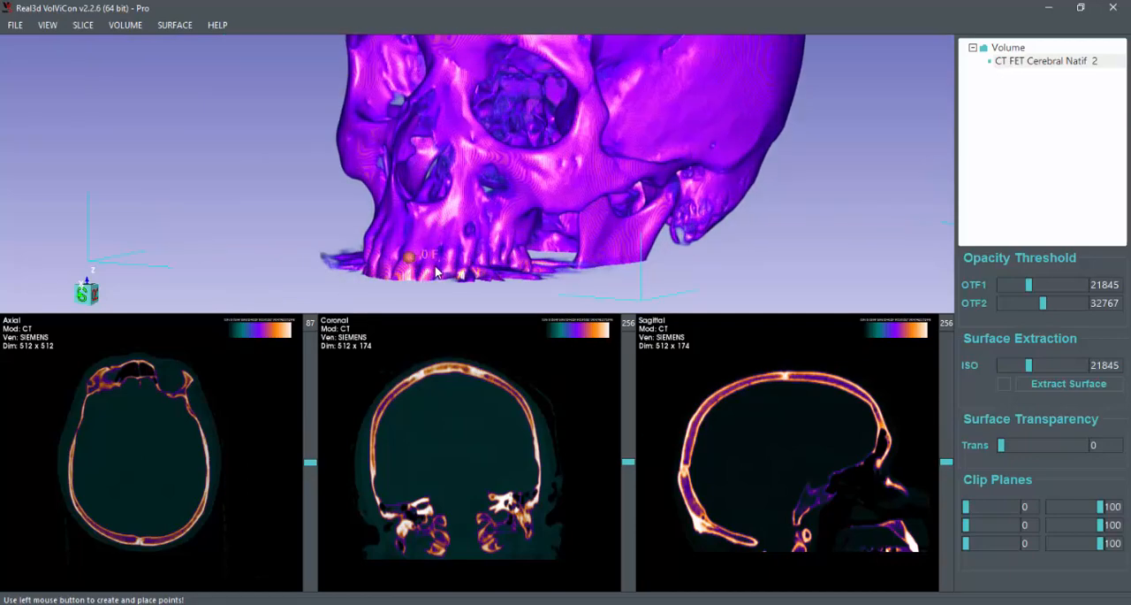
click(407, 256)
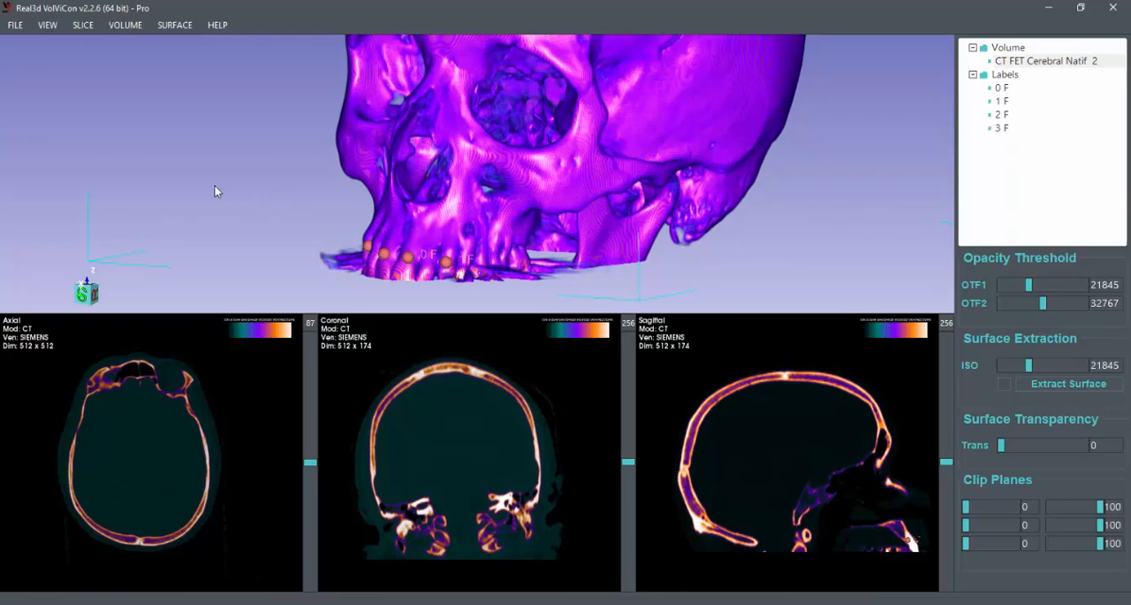
mouse_move(361, 282)
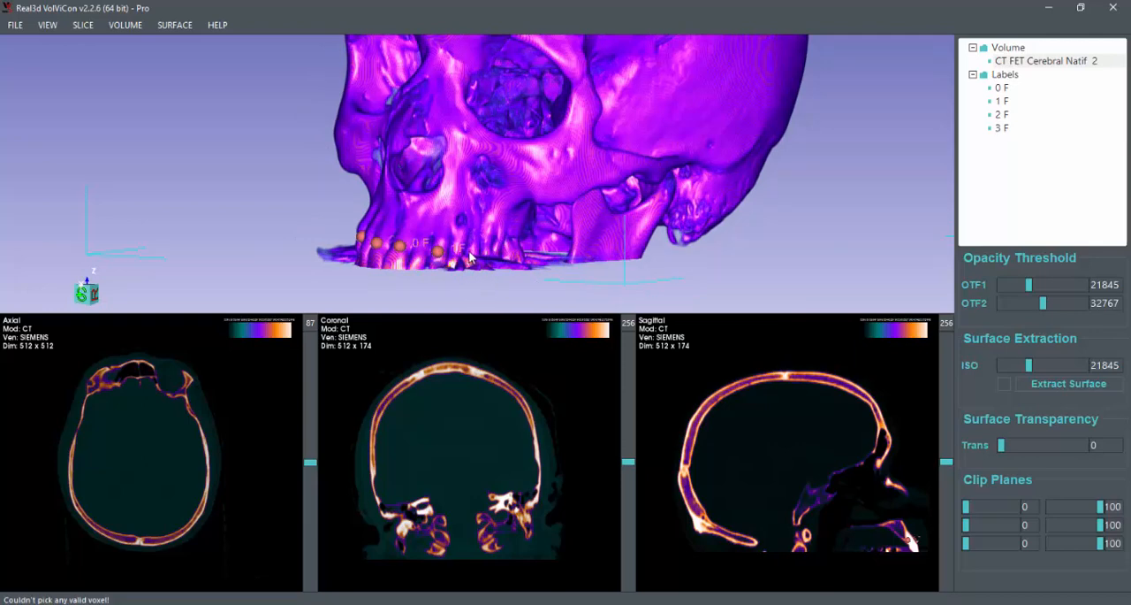
mouse_move(298, 230)
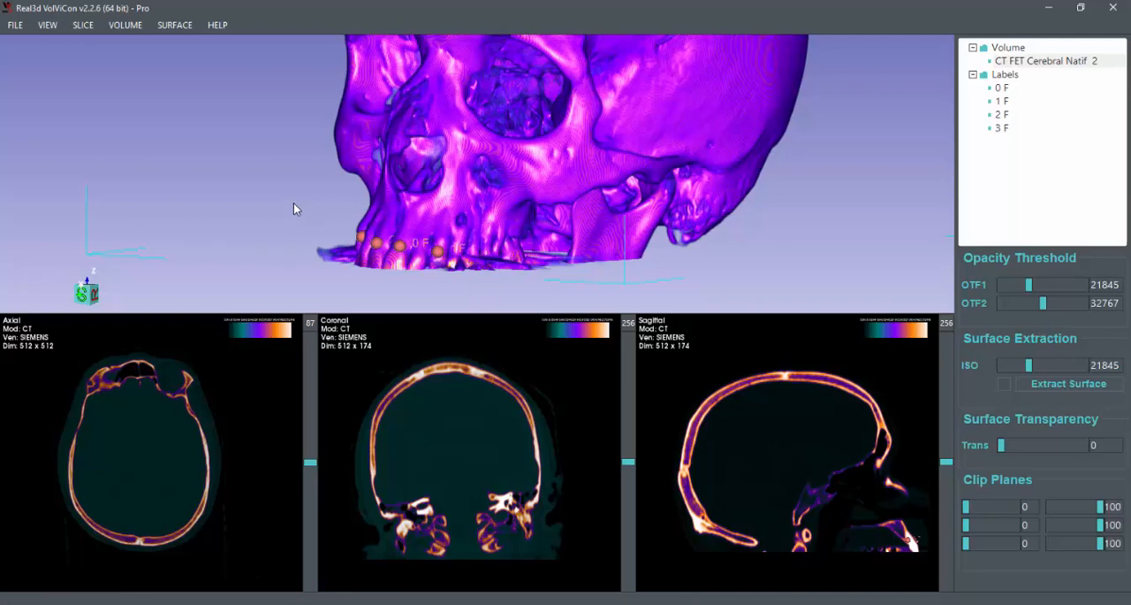
mouse_move(411, 232)
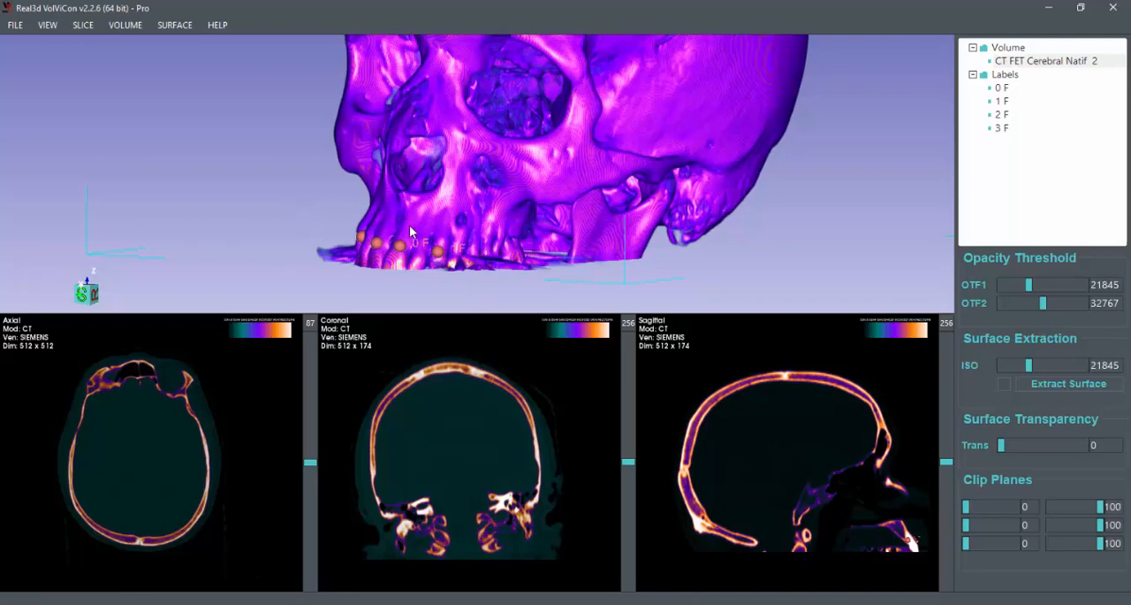
click(599, 189)
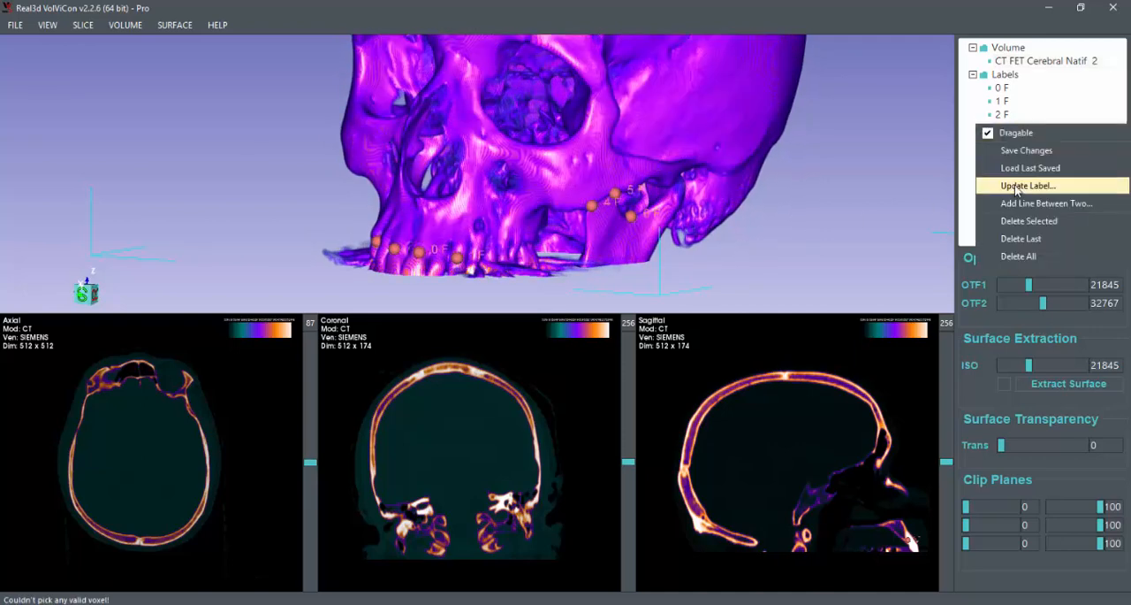
- Rename label 3 to 'Landmark 3' through Update Label
click(1027, 185)
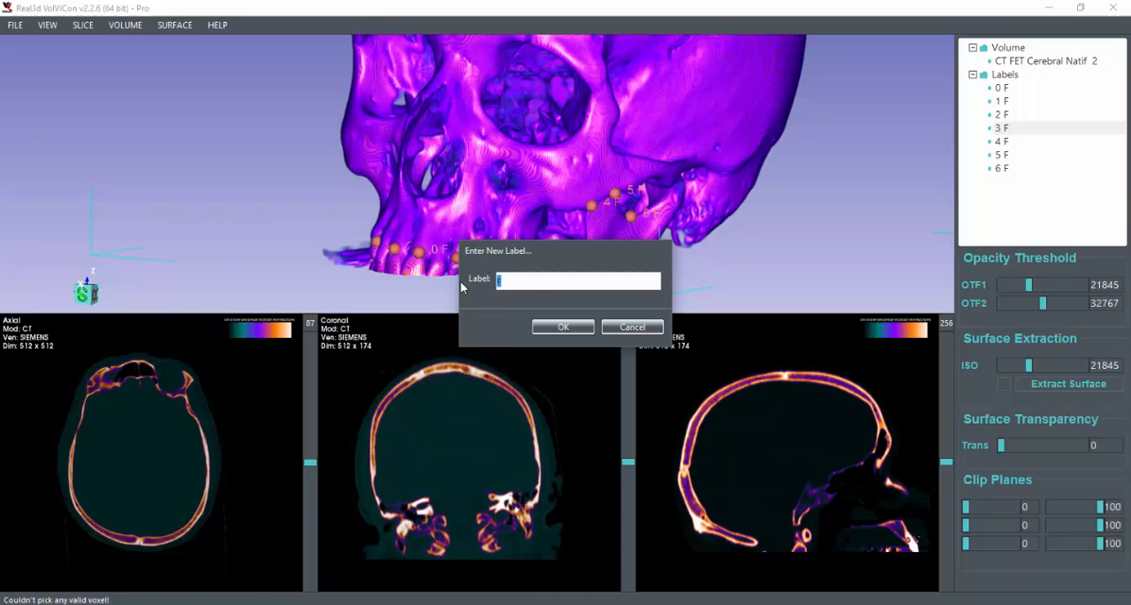
text(Landmark)
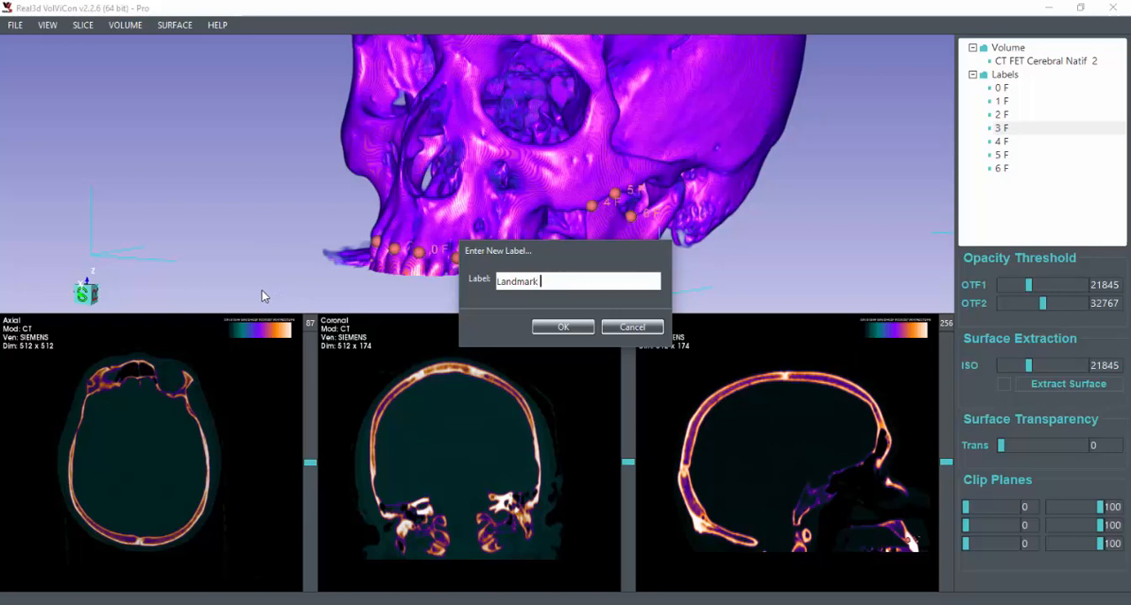
click(563, 326)
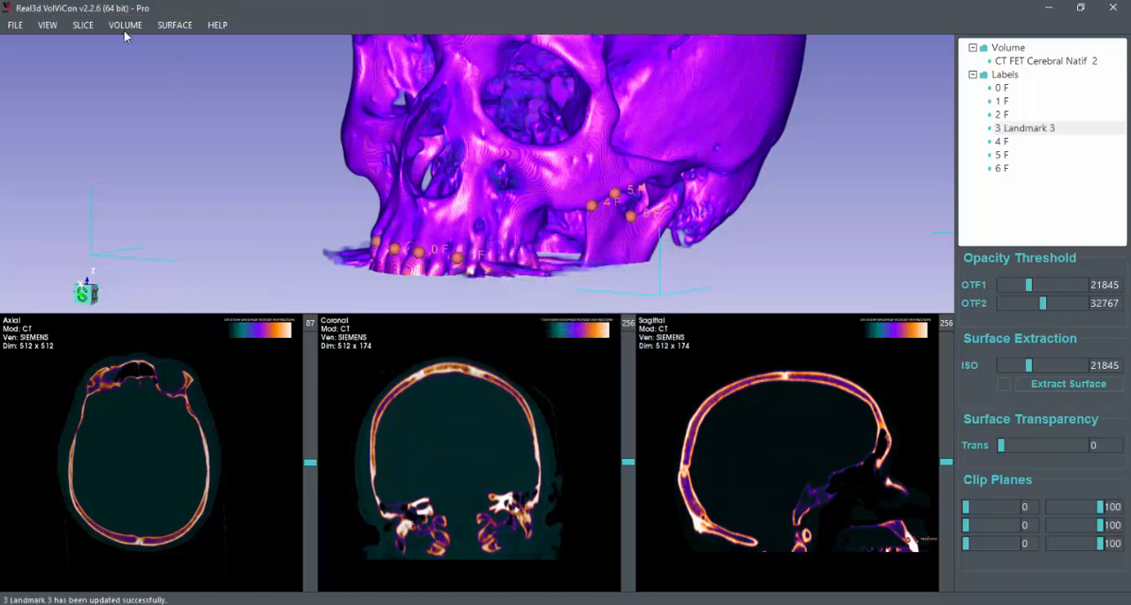
click(82, 24)
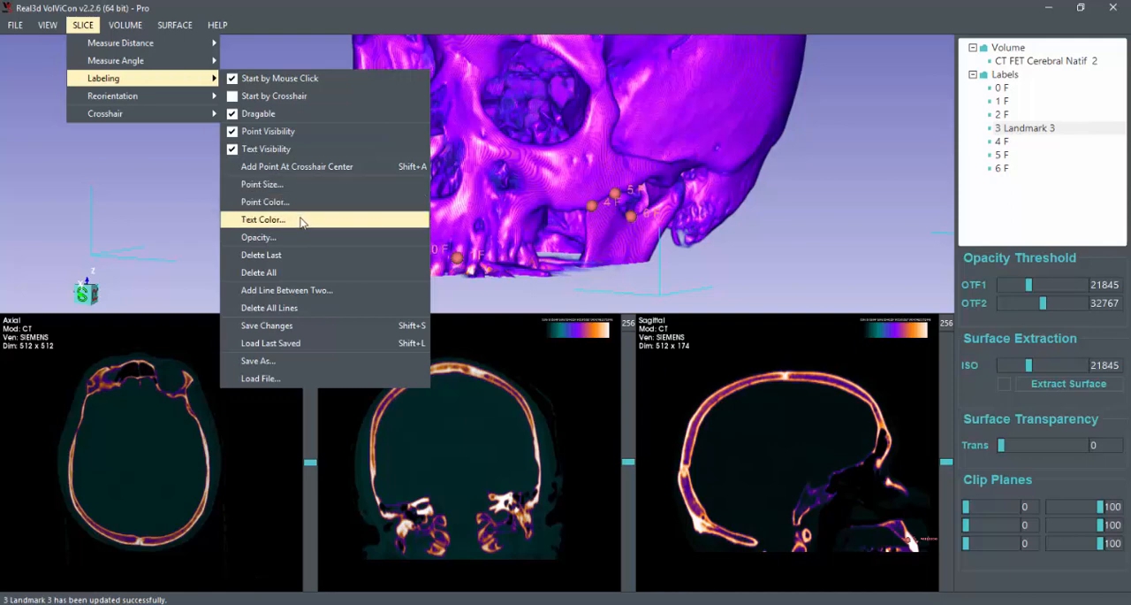
mouse_move(309, 207)
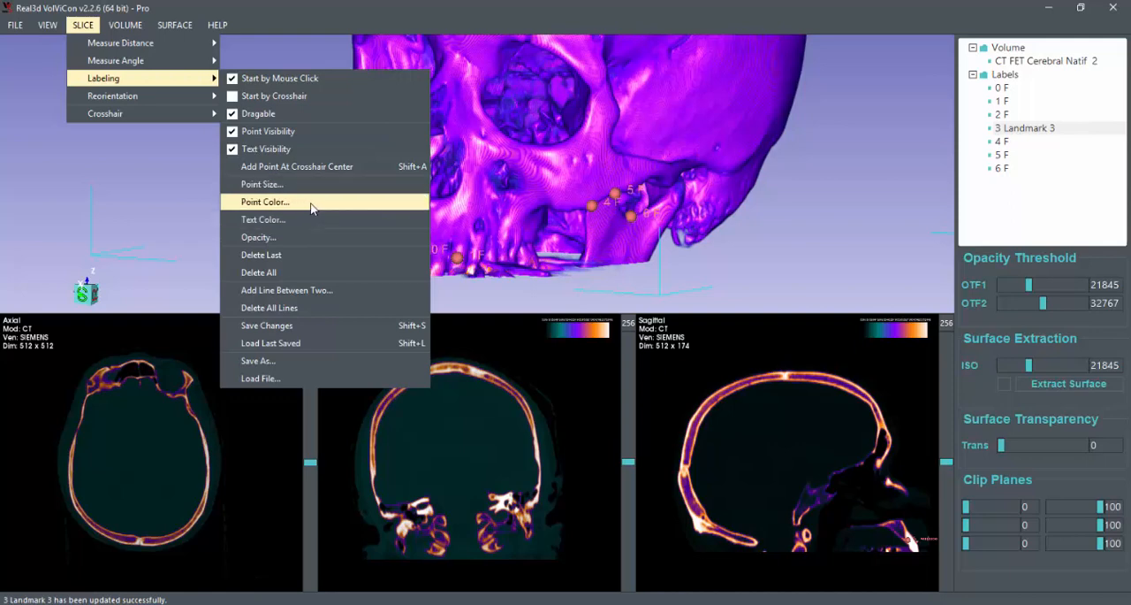
- Set the landmark point colour to green
click(264, 201)
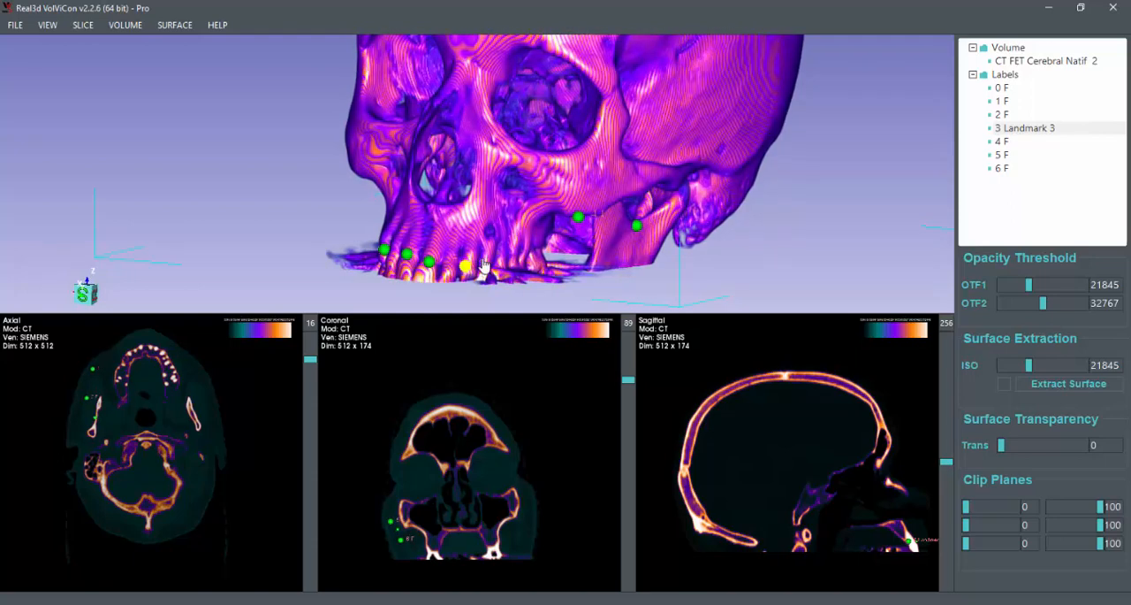
right_click(1026, 127)
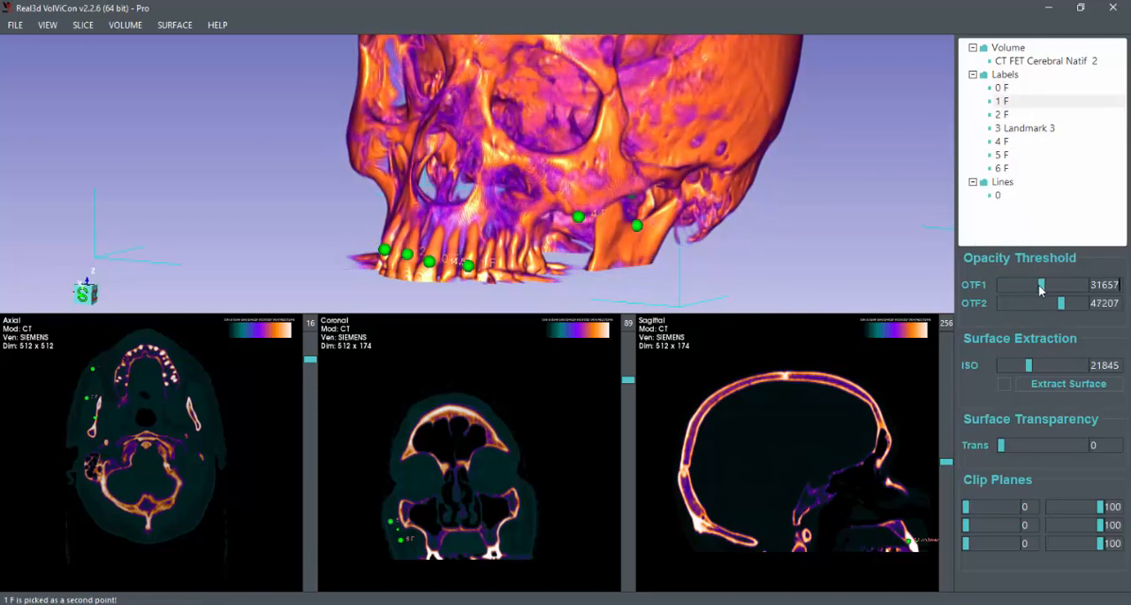
drag(1041, 285, 1060, 285)
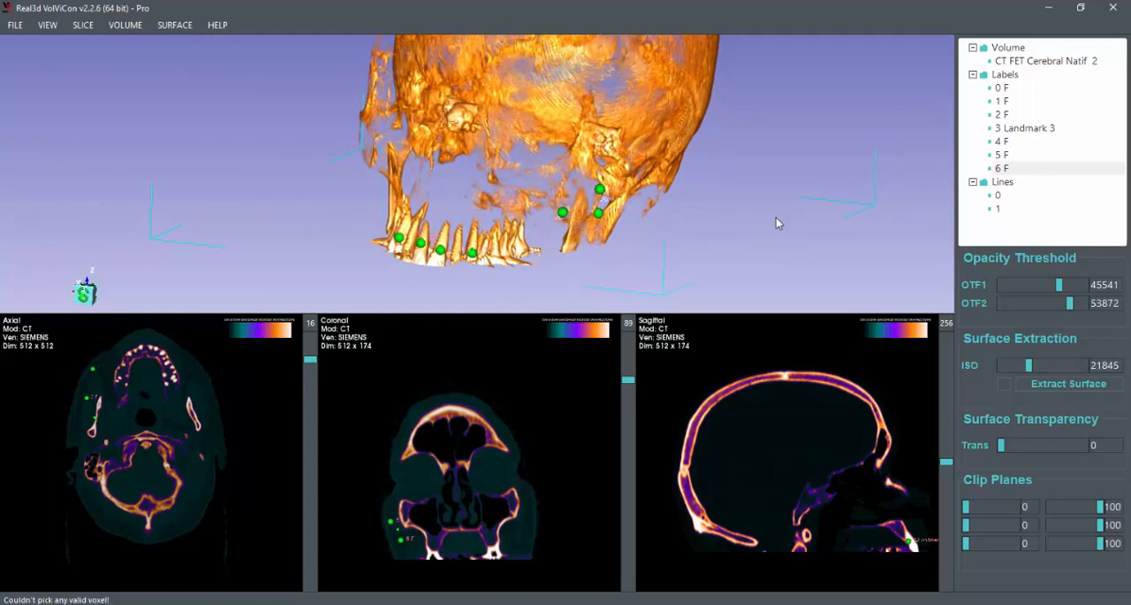
drag(778, 222, 619, 219)
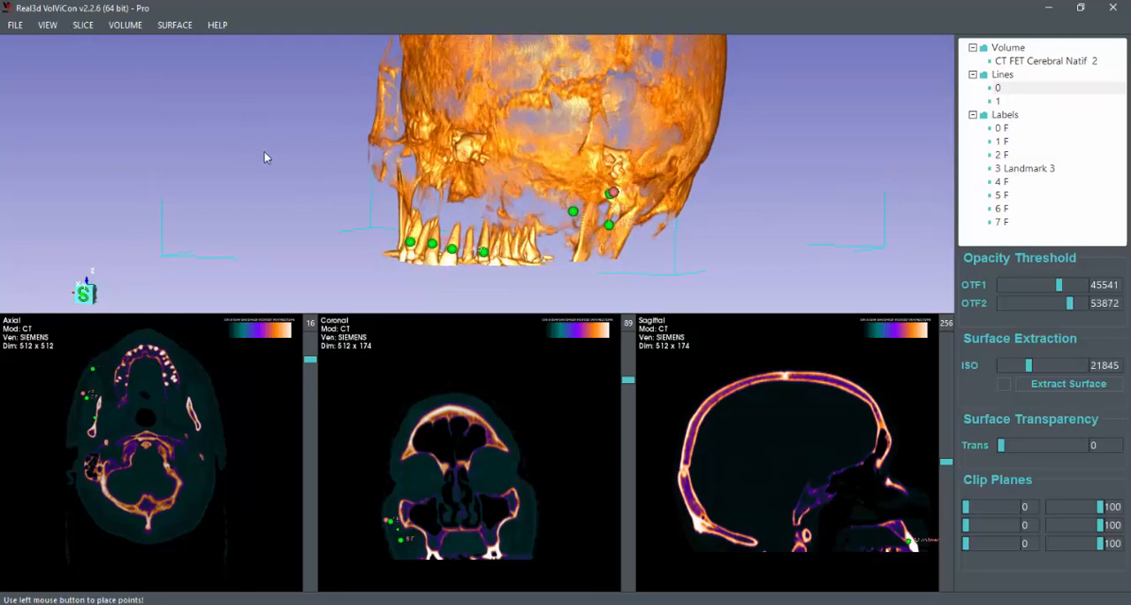
drag(265, 157, 458, 238)
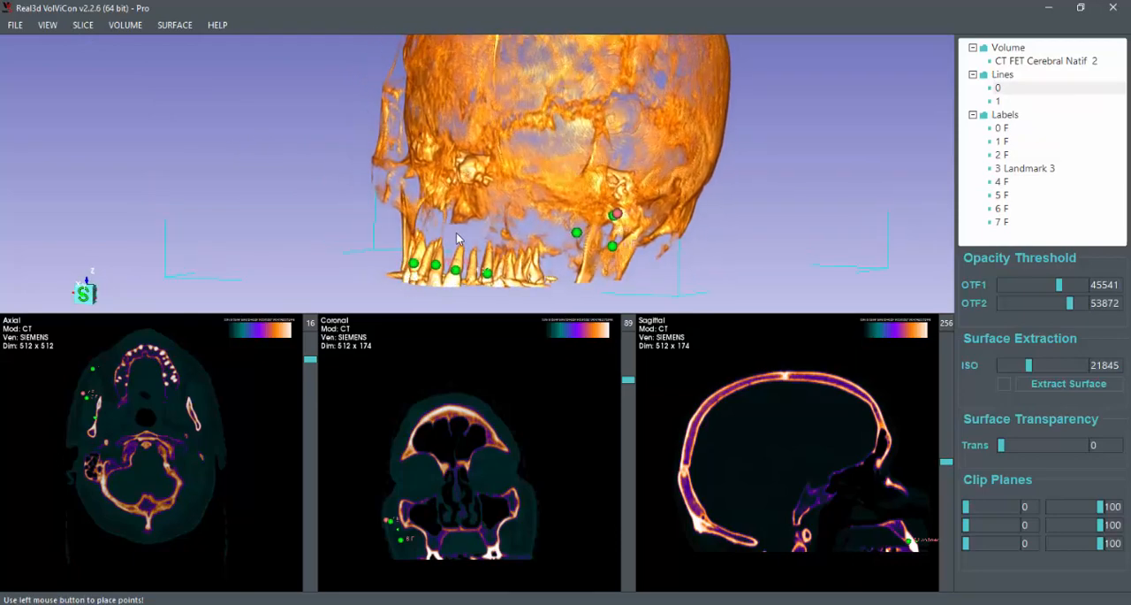
drag(460, 238, 424, 244)
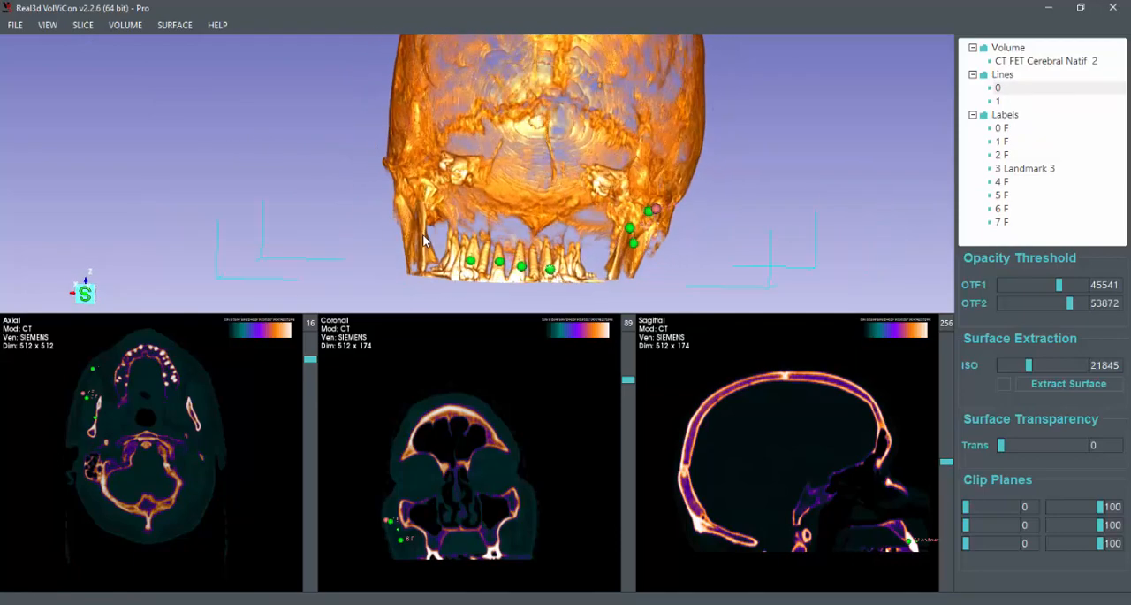
drag(424, 238, 495, 237)
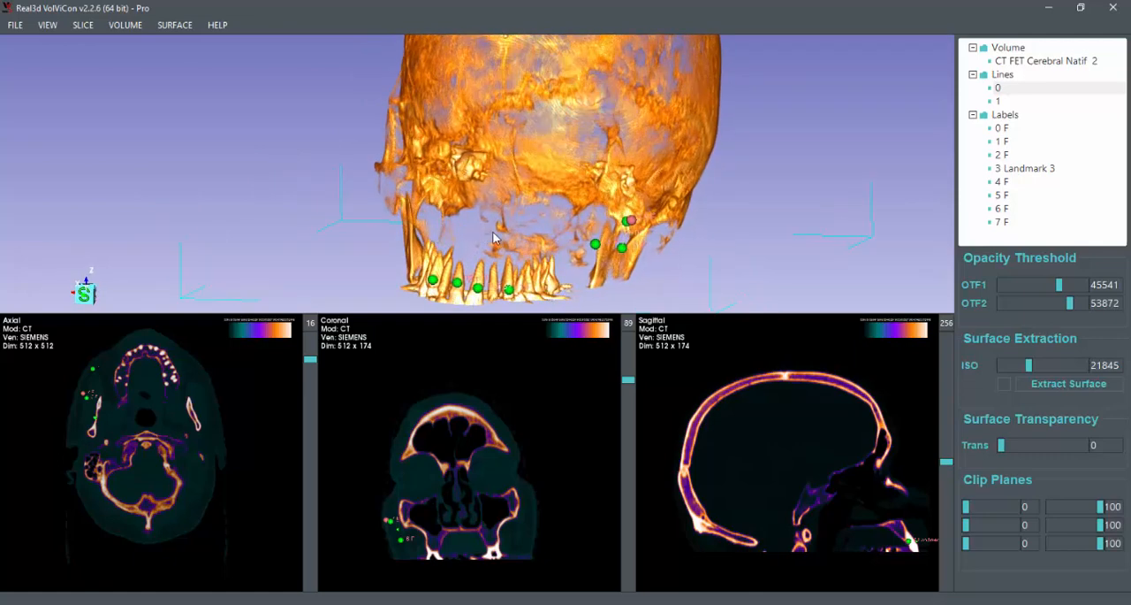
click(82, 24)
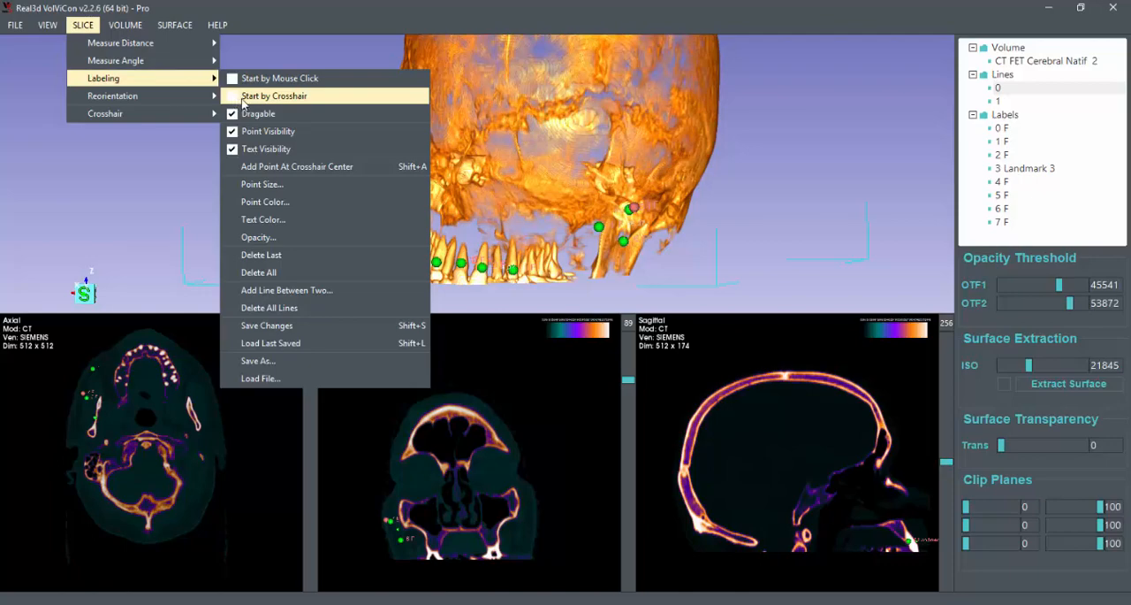
- Enable Start by Crosshair and centre the crosshair at upper-teeth level in the slices
click(274, 96)
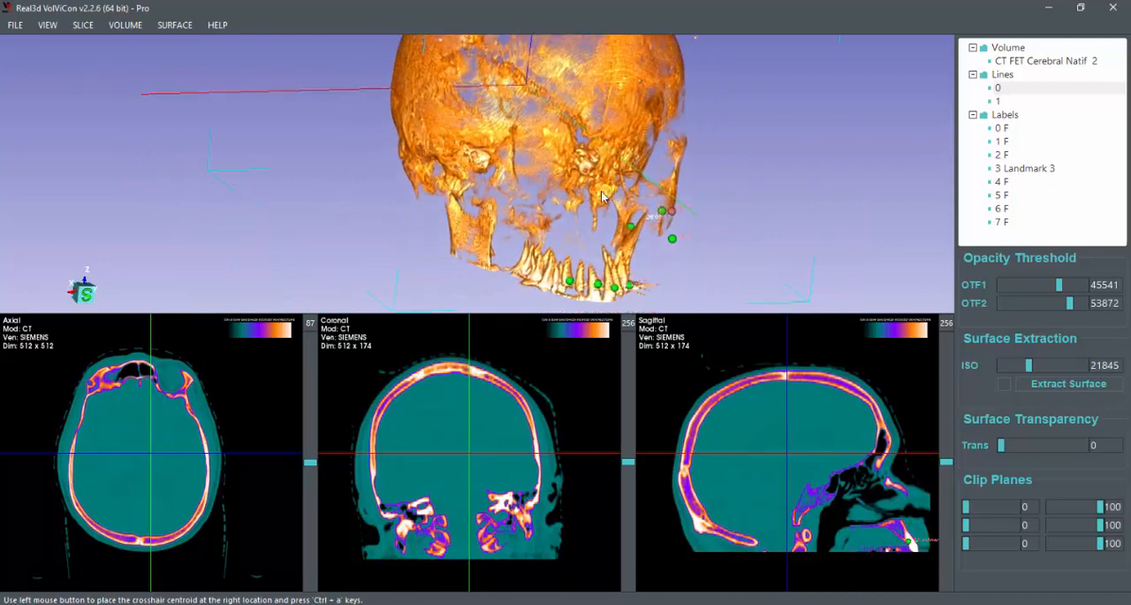
drag(601, 195, 636, 214)
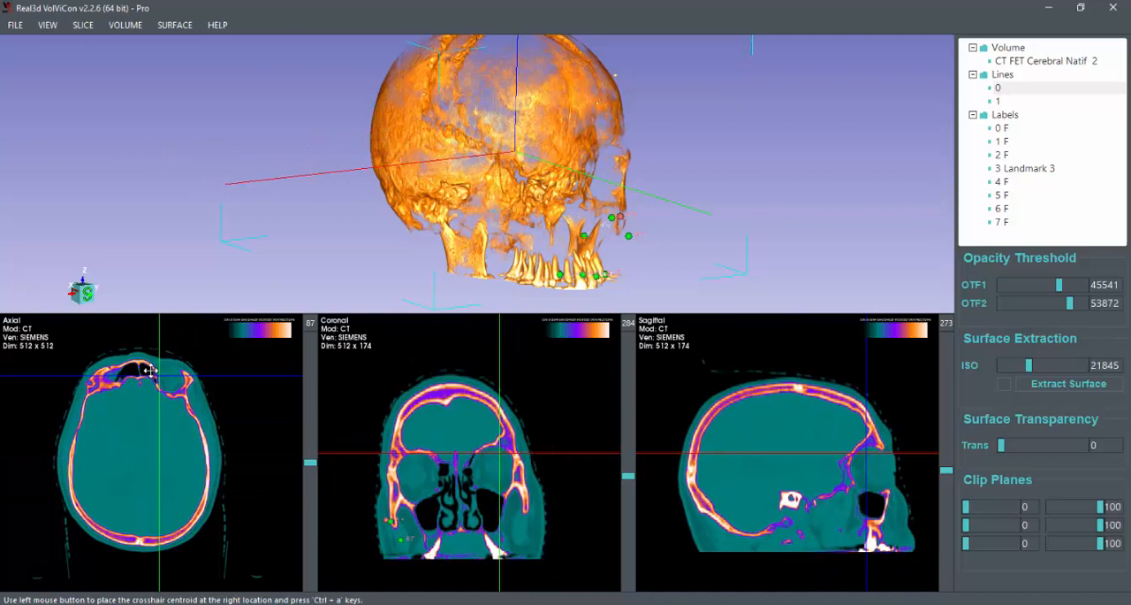
click(155, 371)
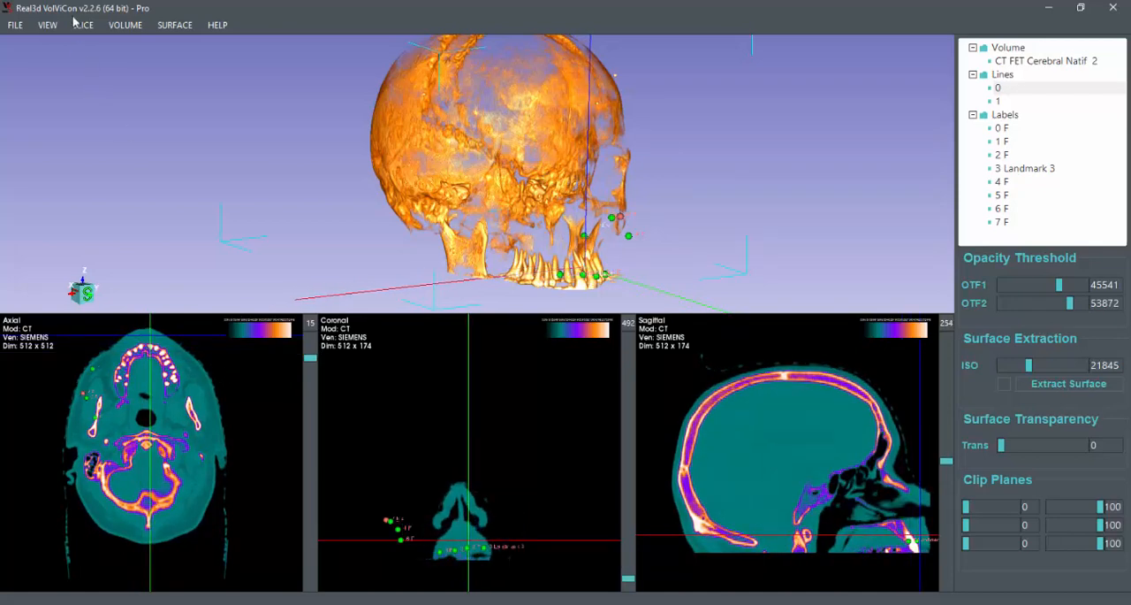
click(82, 24)
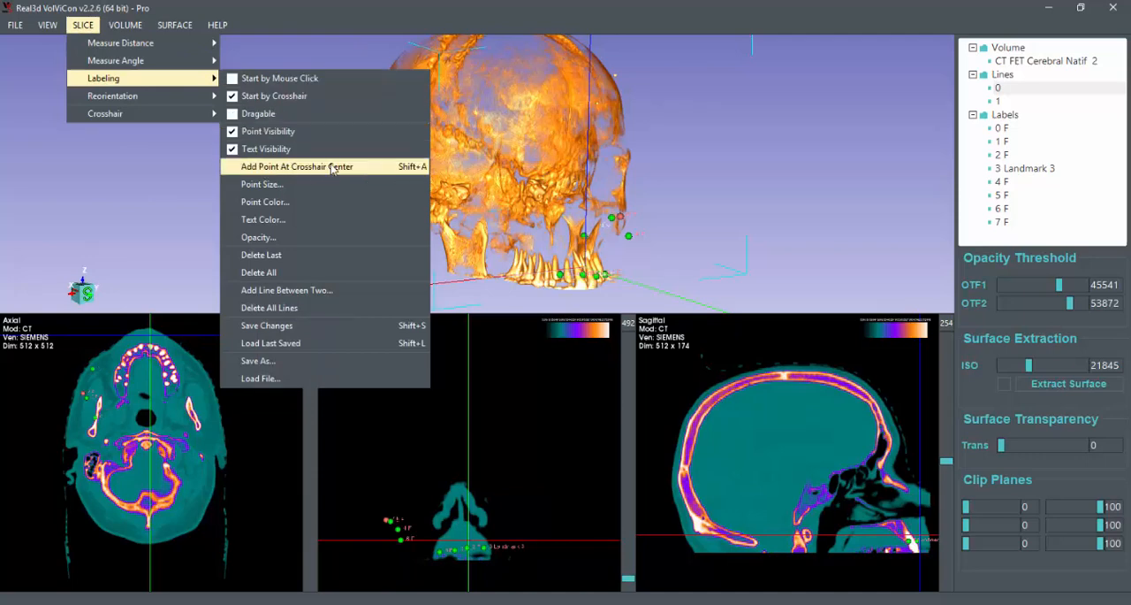
- Add landmark point 8 at the crosshair centre
click(297, 166)
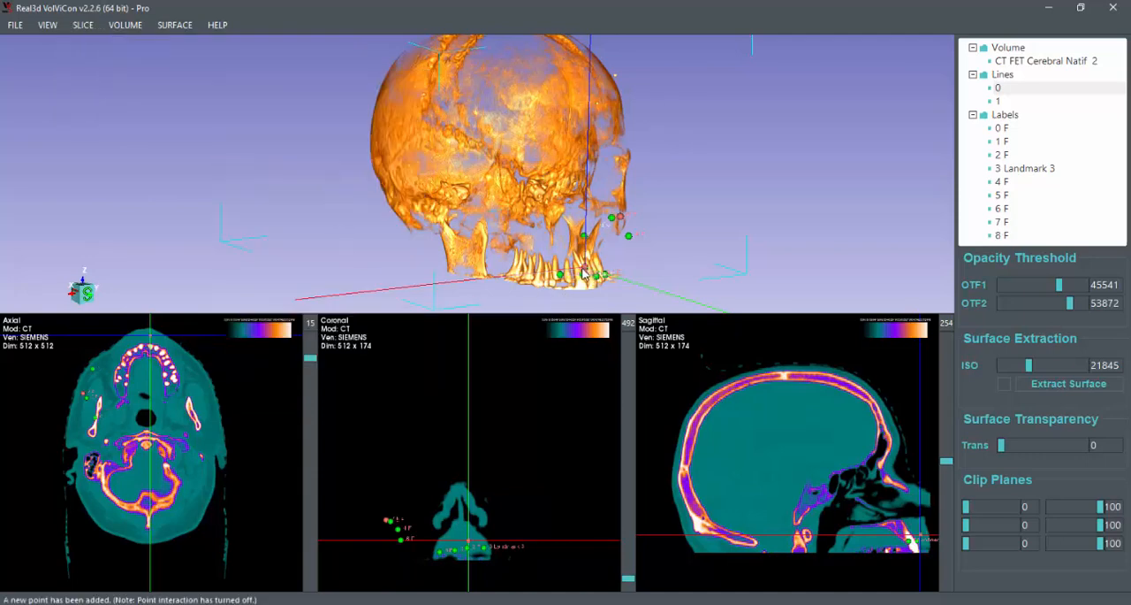
click(82, 24)
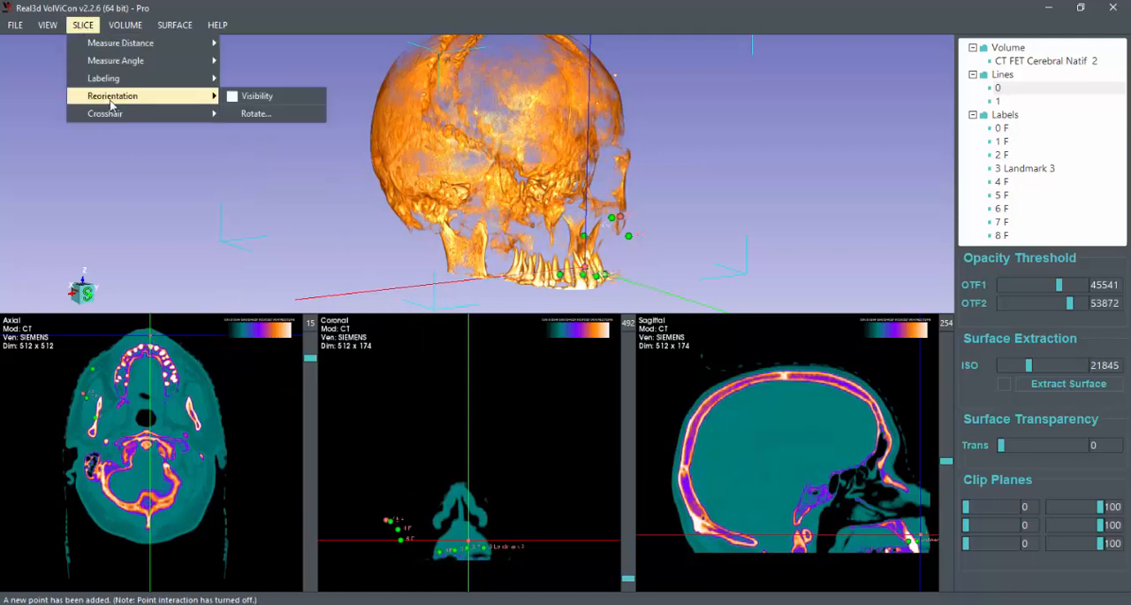
mouse_move(103, 78)
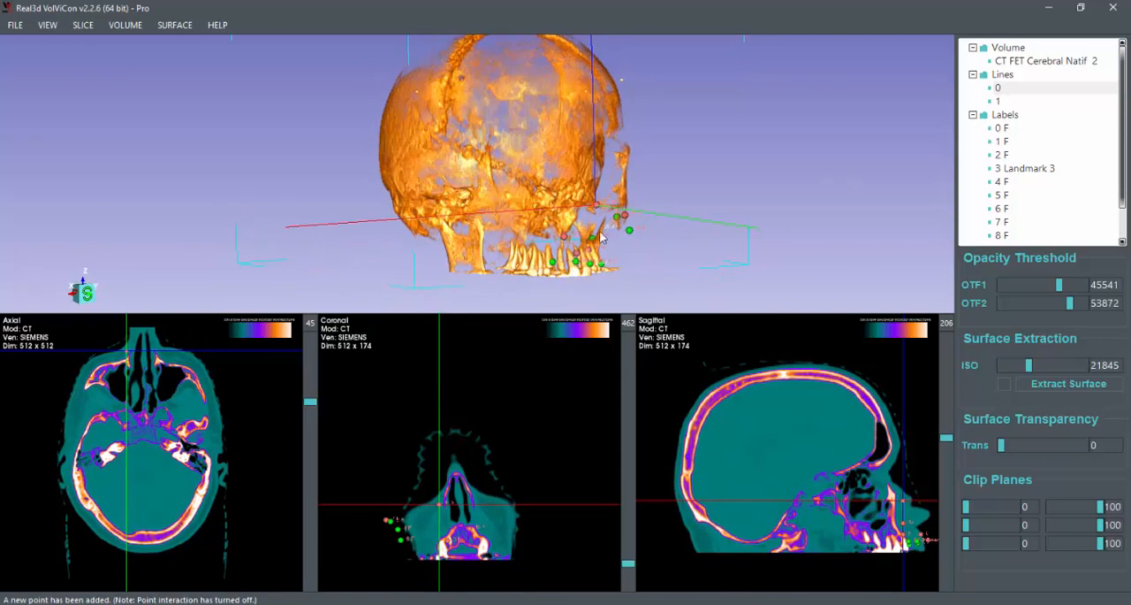
- Enable Dragable on the labels and drag two landmark points onto the teeth
right_click(998, 86)
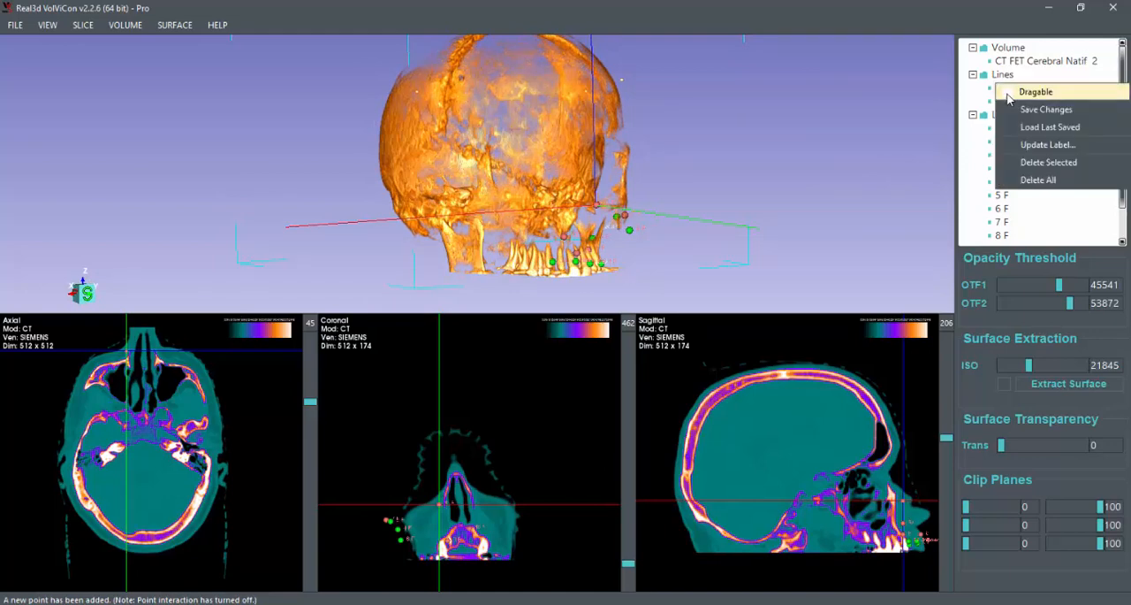
click(1035, 92)
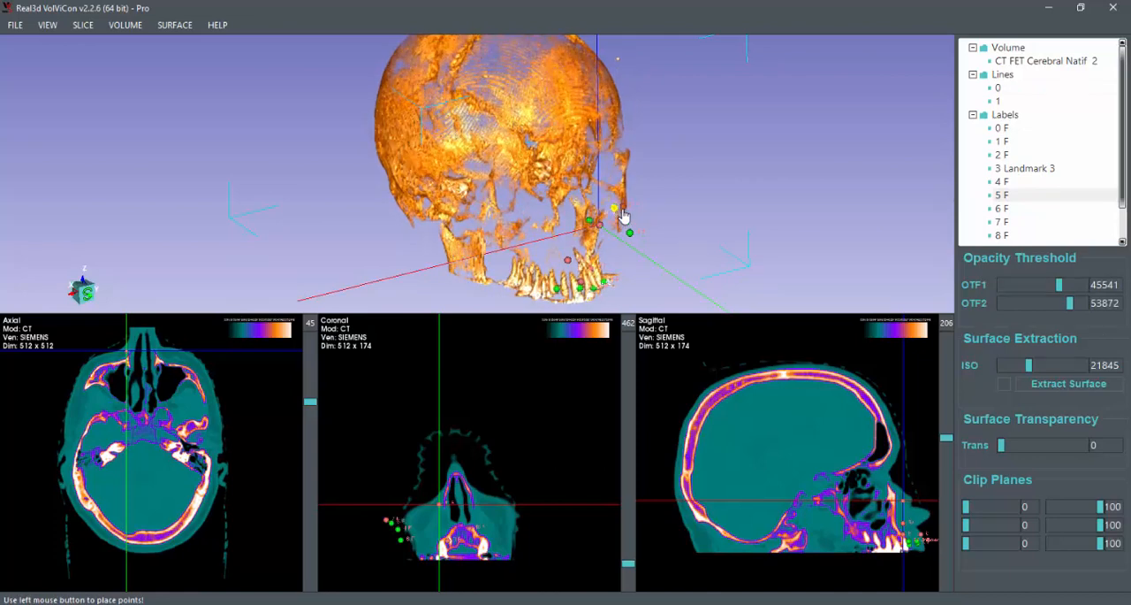
drag(623, 217, 575, 261)
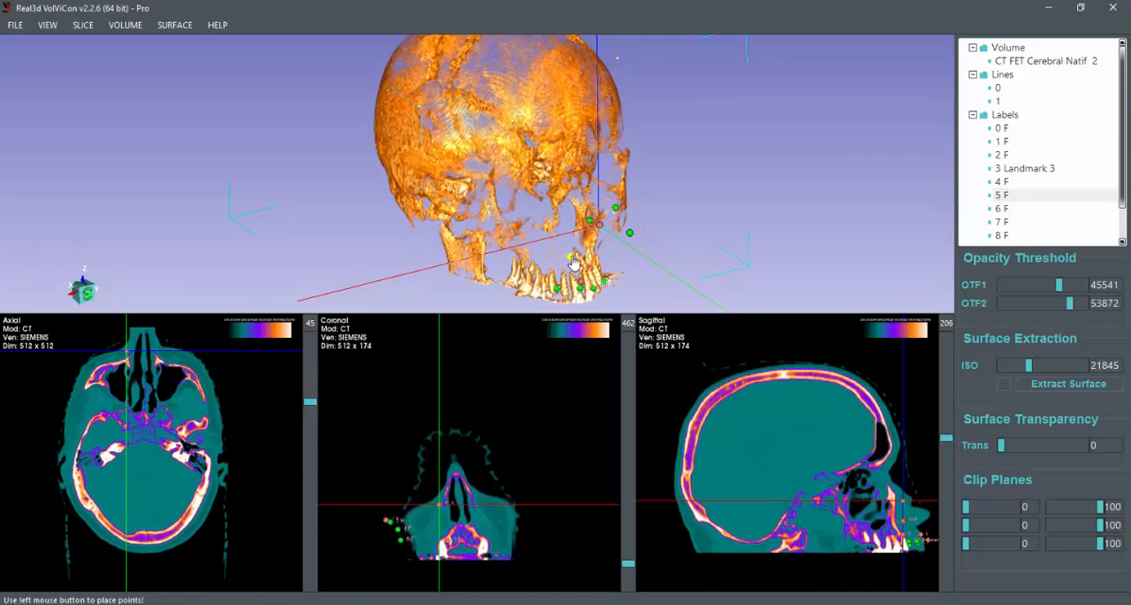
drag(574, 260, 644, 168)
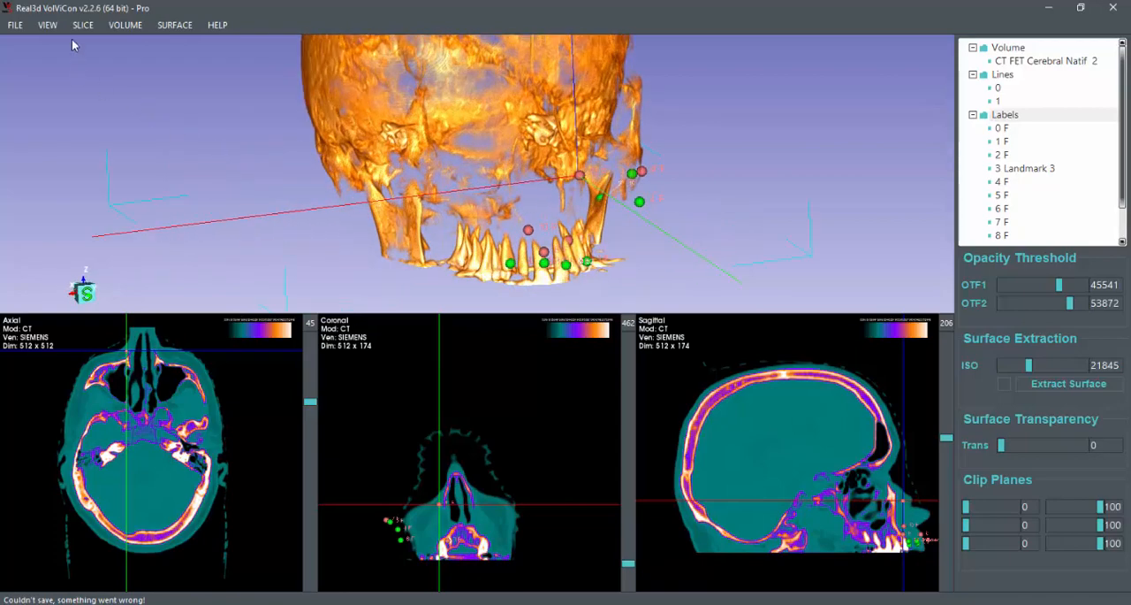
- Save all landmark labels to the XML file 'asd' in the data folder
click(14, 24)
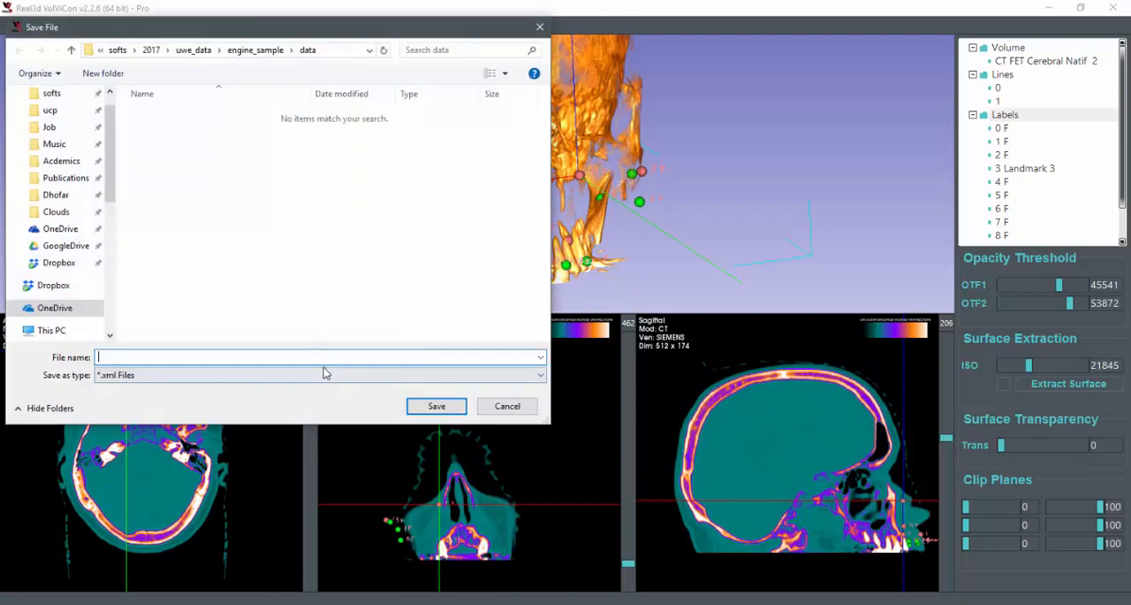
text(asd)
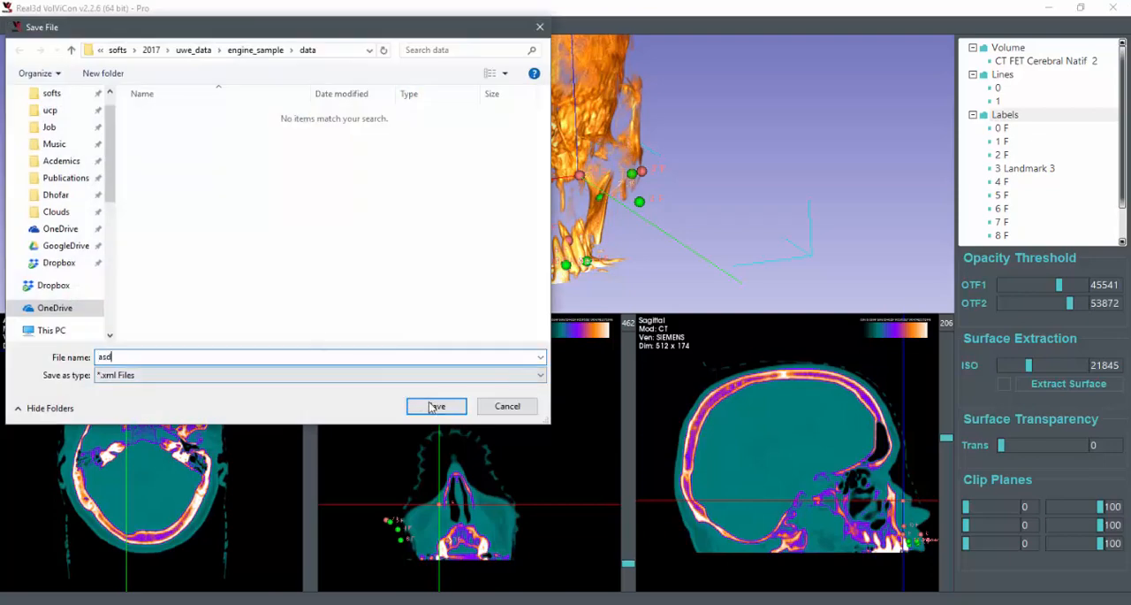
click(436, 406)
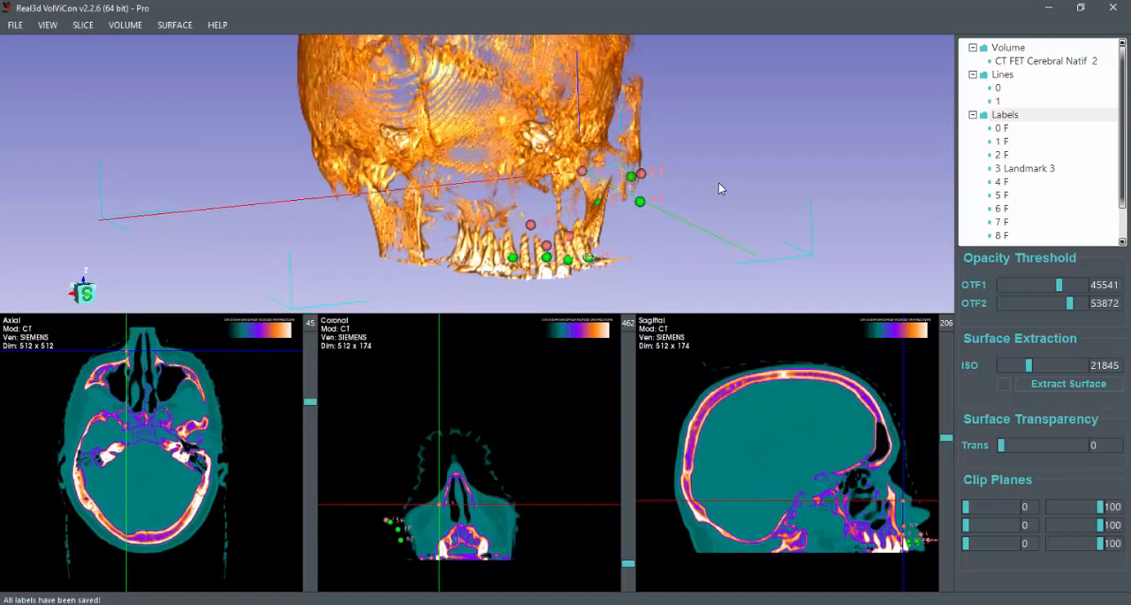
- Clear all landmarks and lines, then reload the last saved landmark file
right_click(1005, 114)
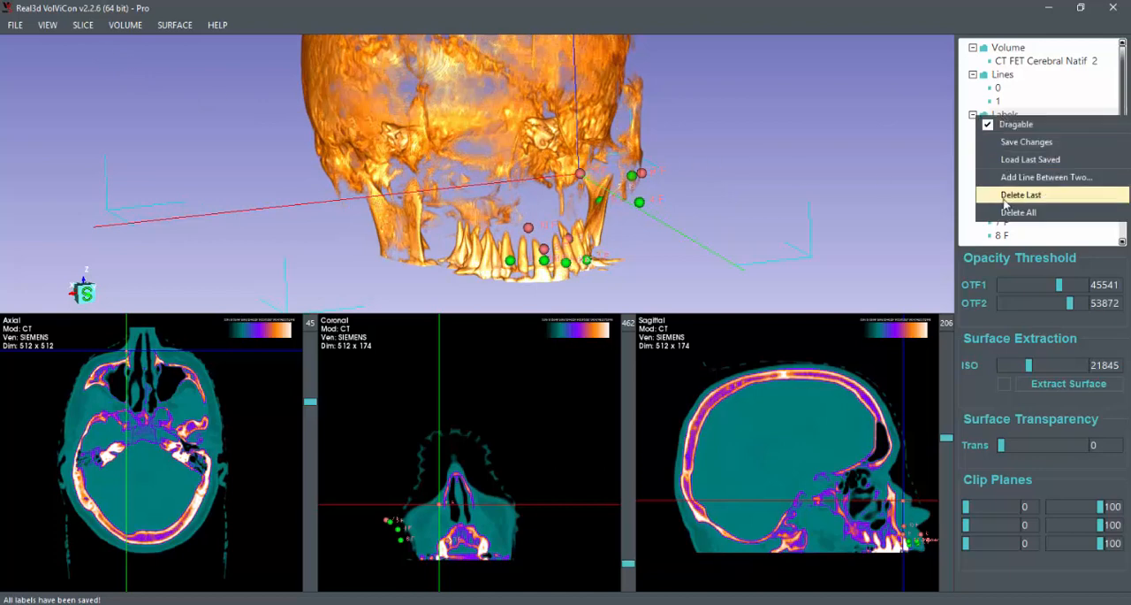
click(1018, 212)
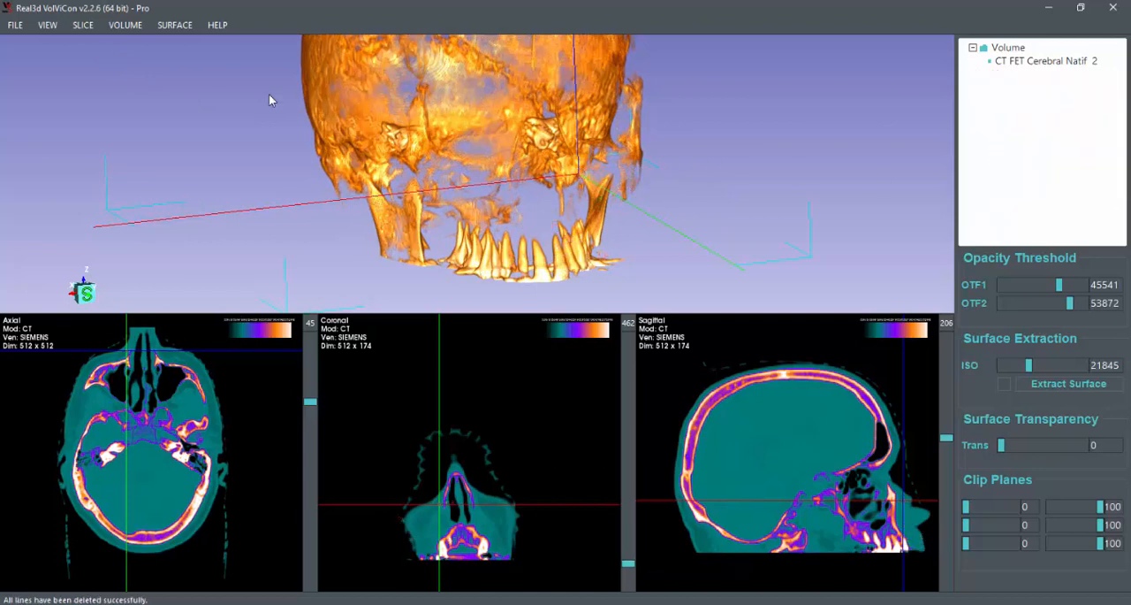
click(82, 24)
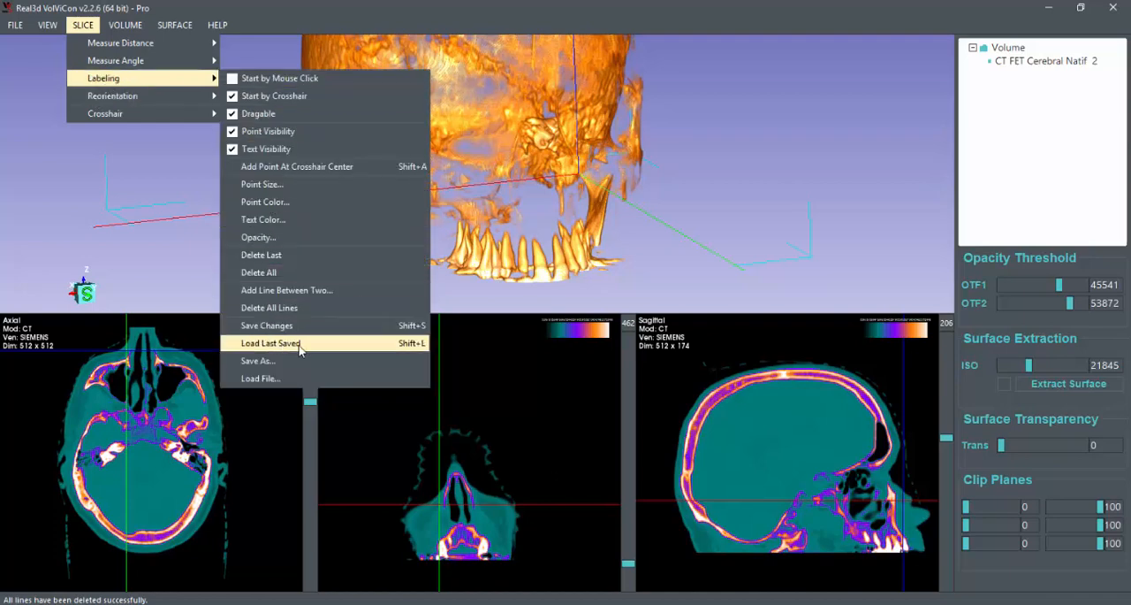
click(271, 343)
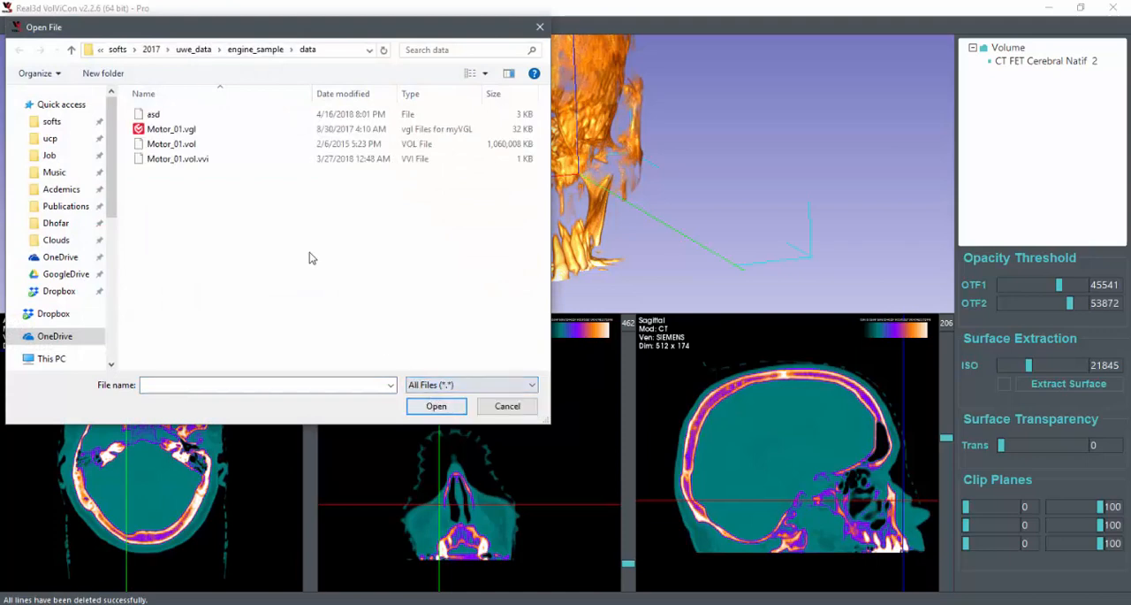
click(507, 406)
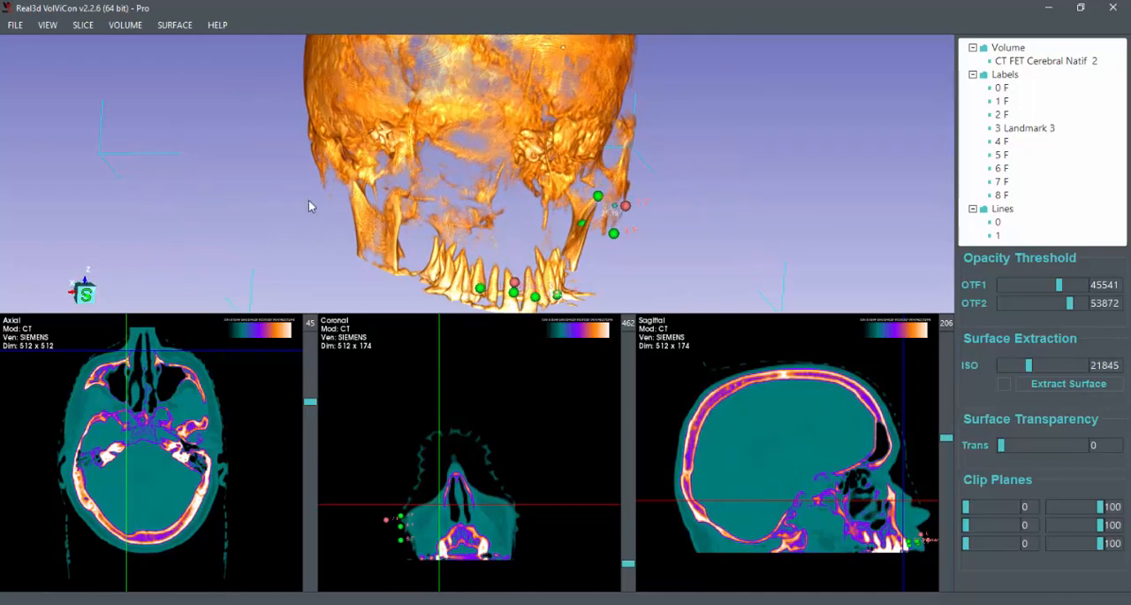
drag(309, 206, 199, 192)
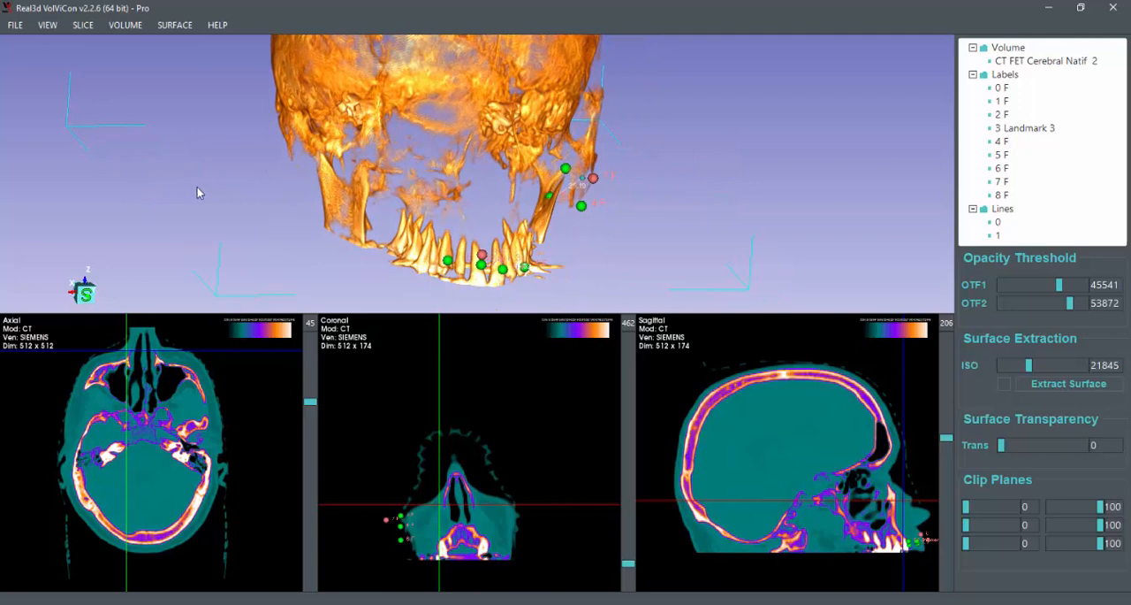
mouse_move(148, 60)
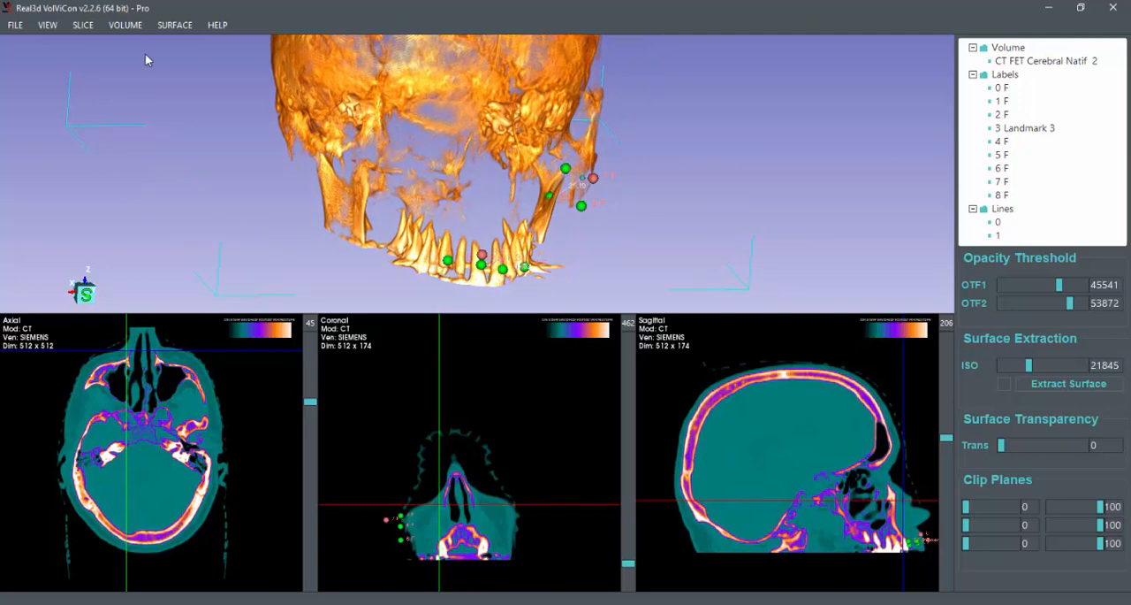
mouse_move(163, 85)
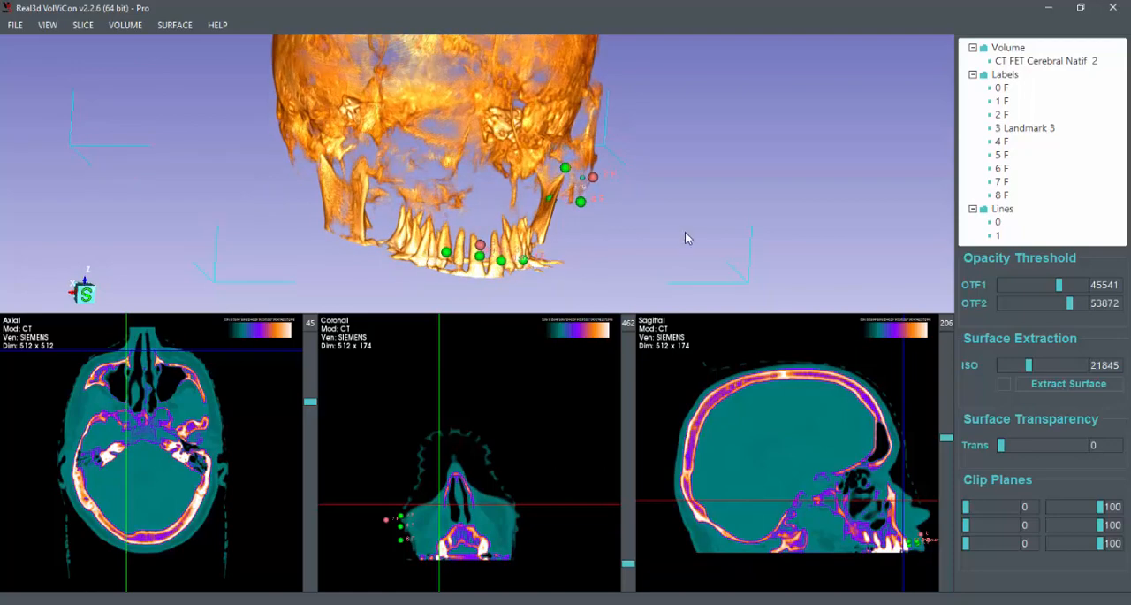
drag(689, 237, 653, 214)
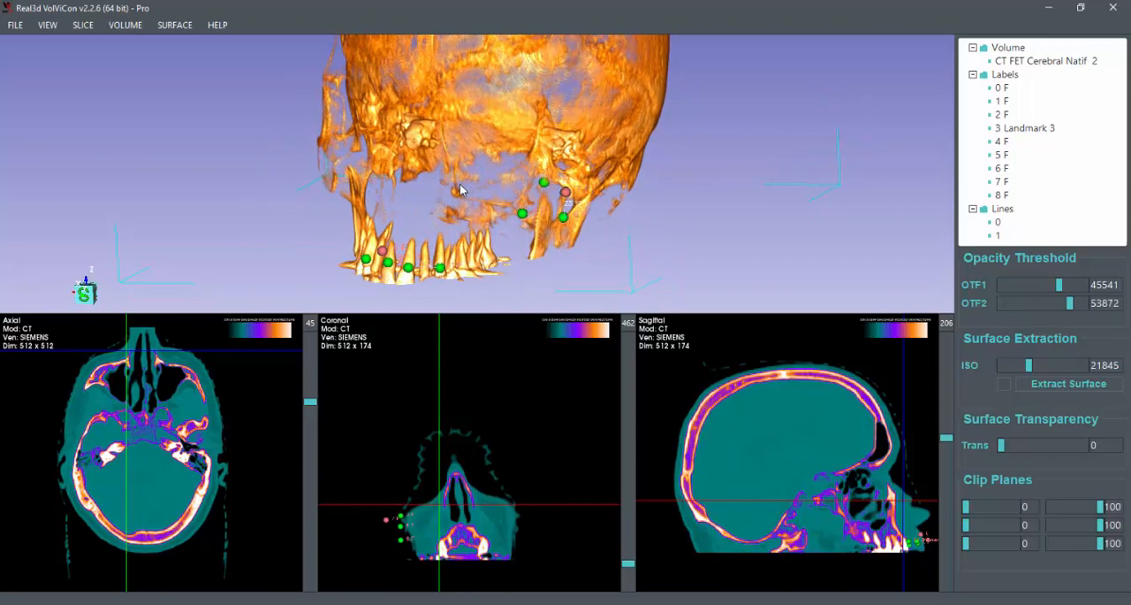
mouse_move(237, 156)
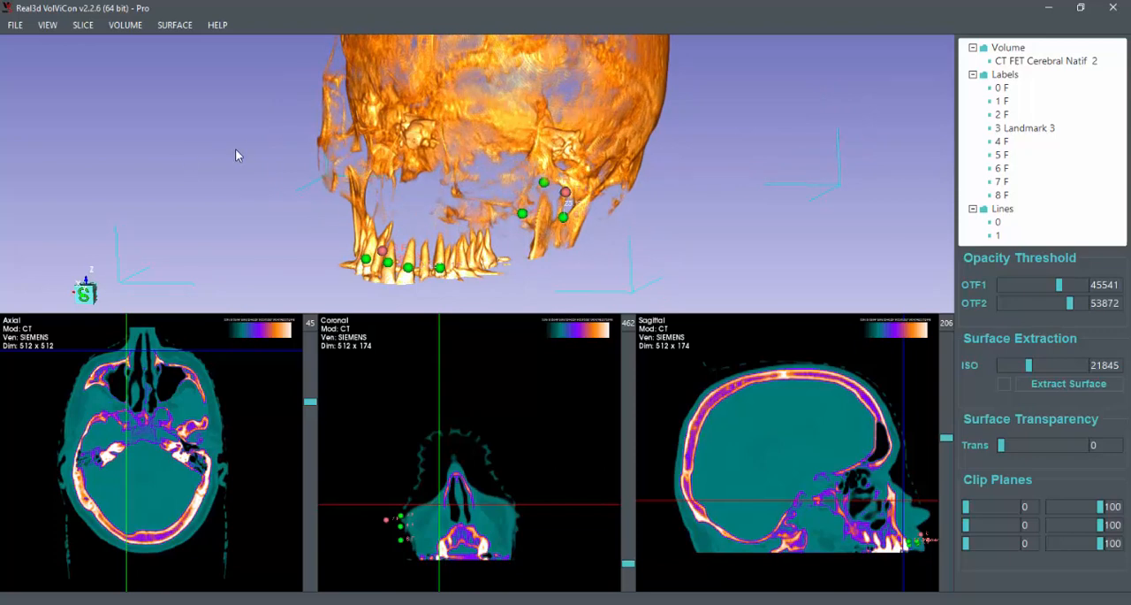
- Apply Data Resampling with X/Y/Z factors 0.4, 0.5 and 0.5
click(125, 23)
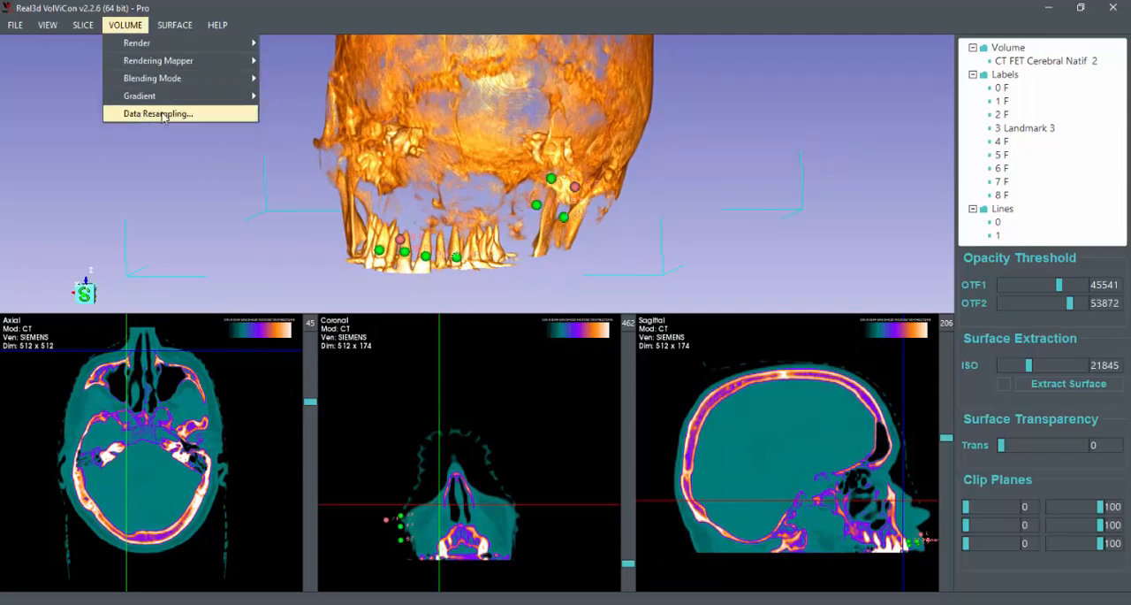
mouse_move(196, 121)
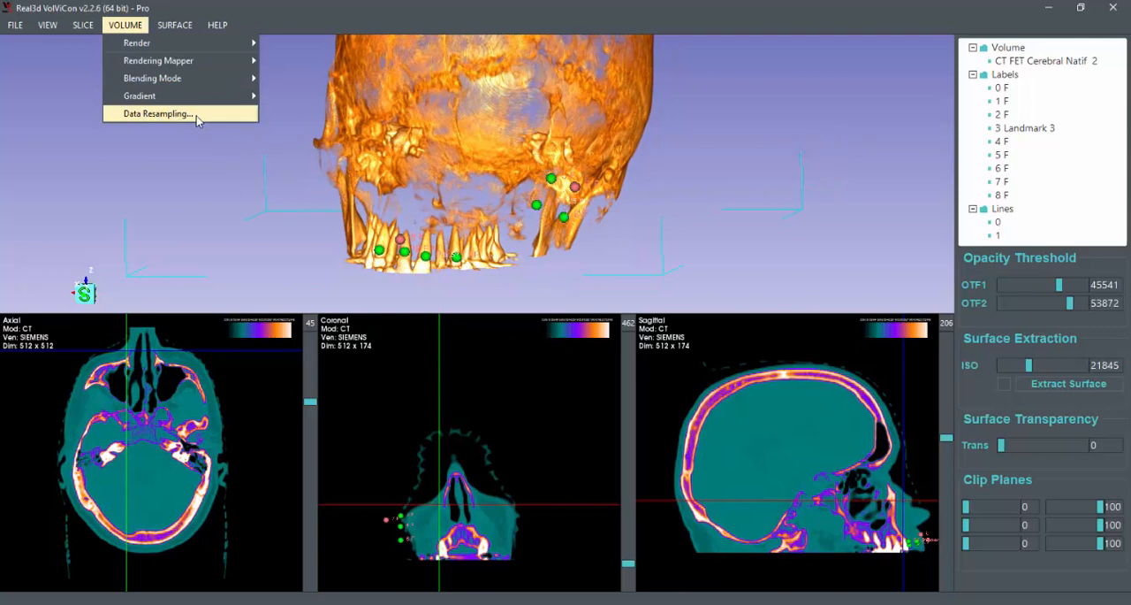
click(158, 113)
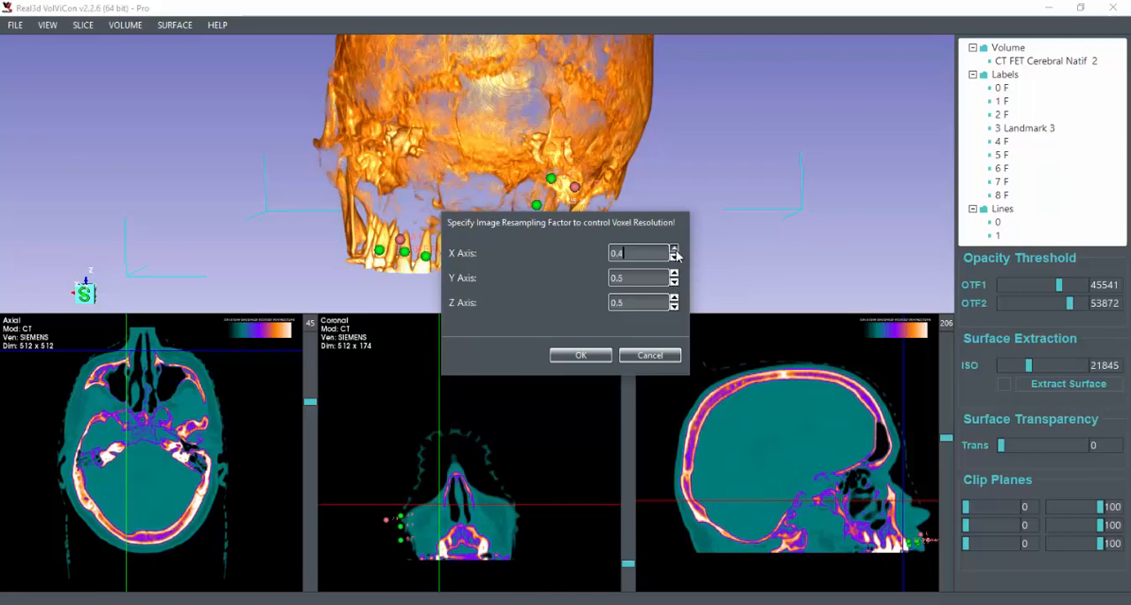
click(580, 354)
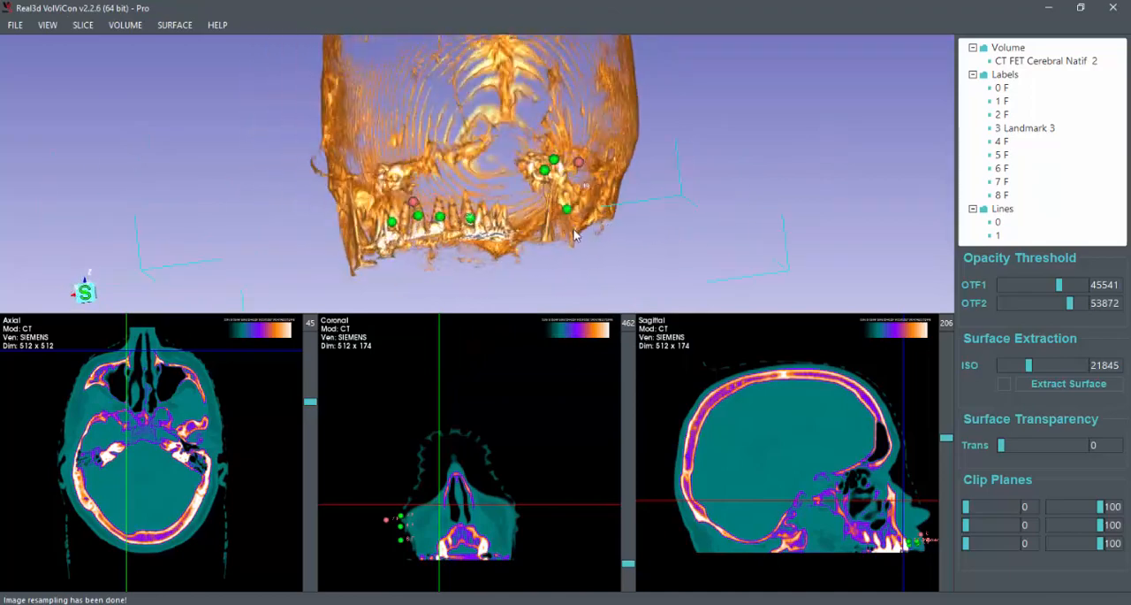
drag(575, 234, 730, 216)
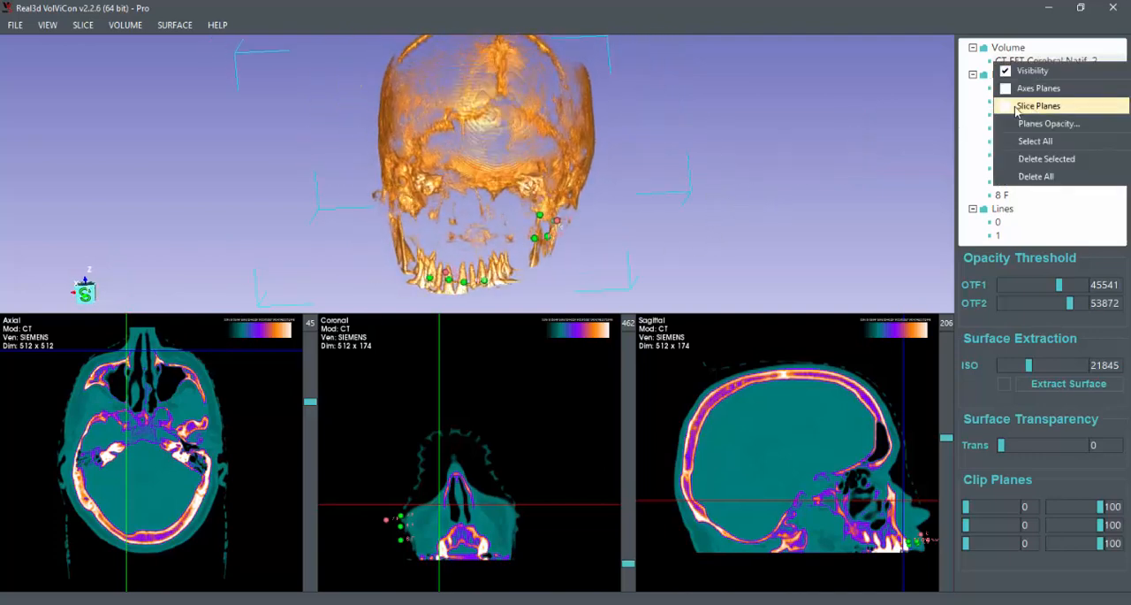
- Show Slice Planes in the 3D view and enable Start by Crosshair labeling
click(1038, 105)
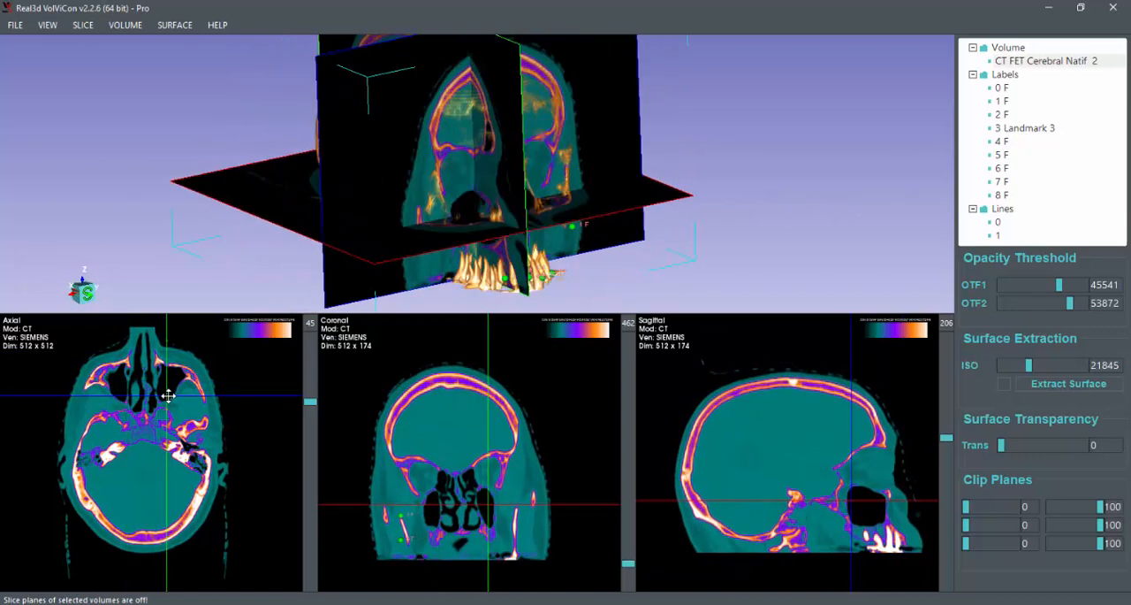
click(82, 24)
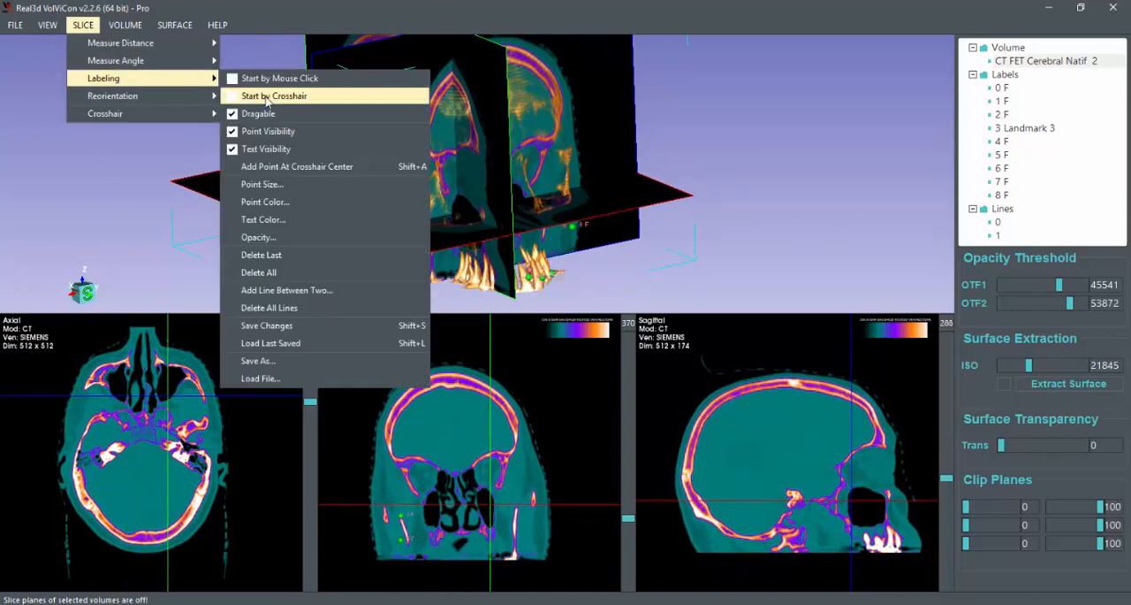
click(274, 95)
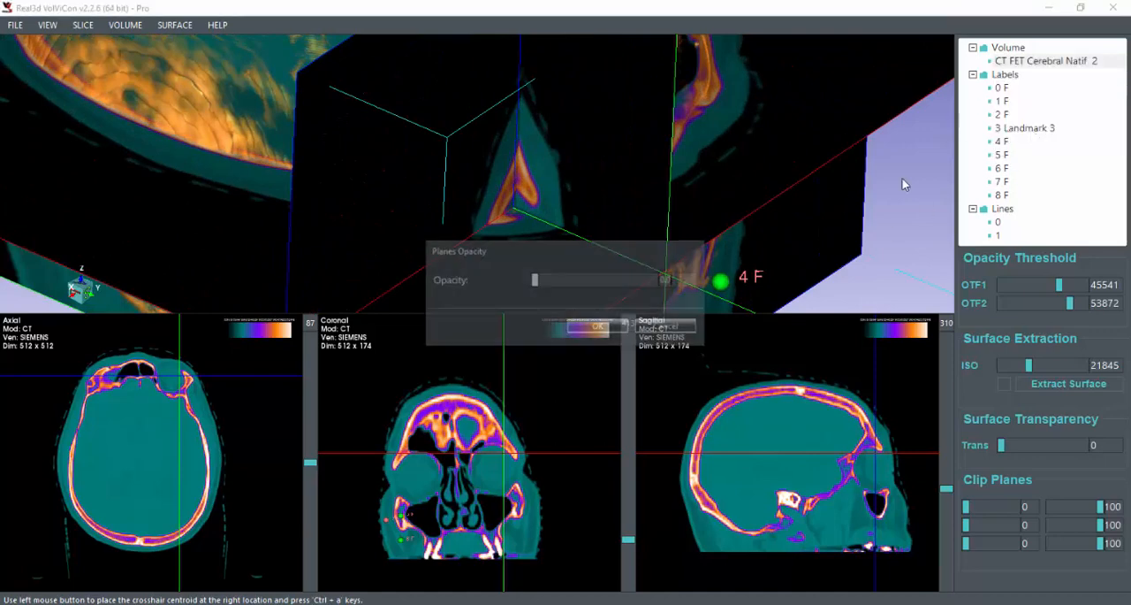
- Set the slice planes opacity to about 0.57
drag(535, 280, 617, 280)
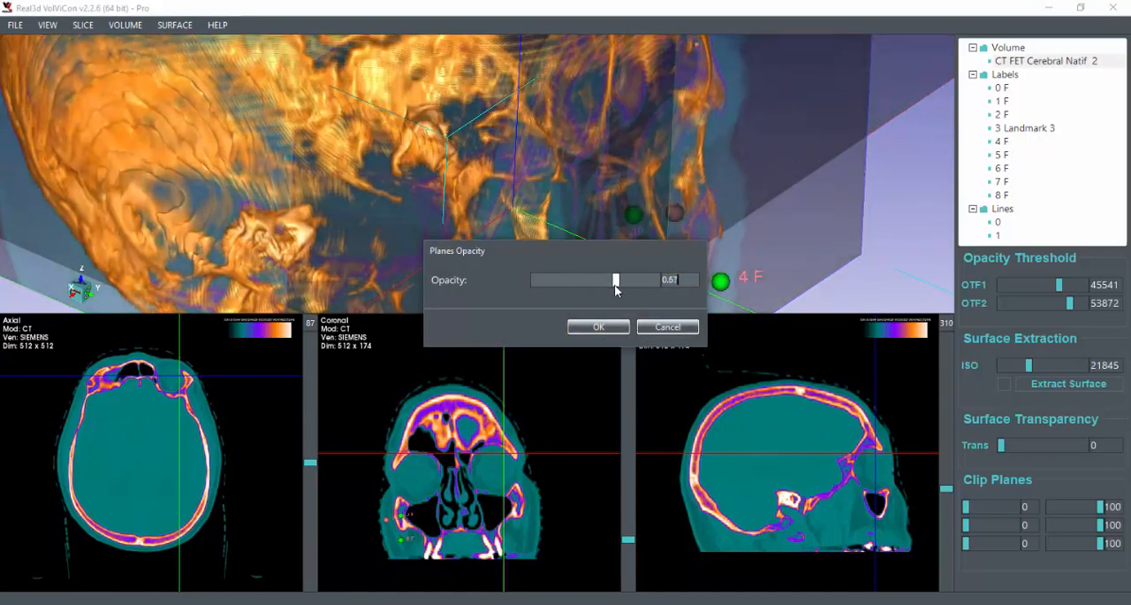
click(598, 326)
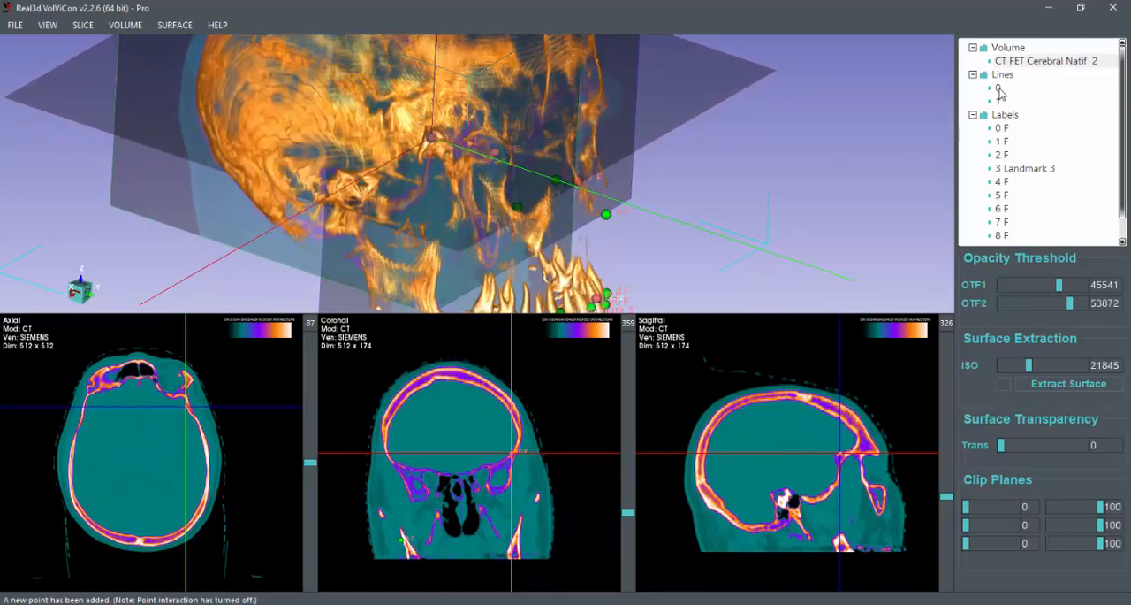
- Delete Landmark 3 and turn on the Volume View distance ruler
right_click(1008, 46)
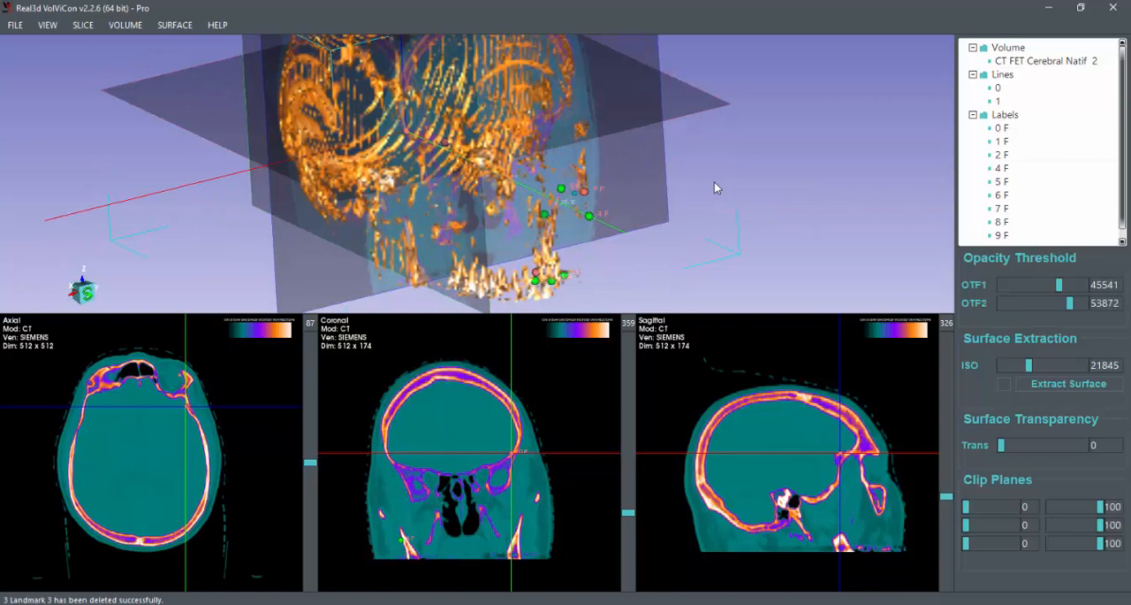
click(125, 24)
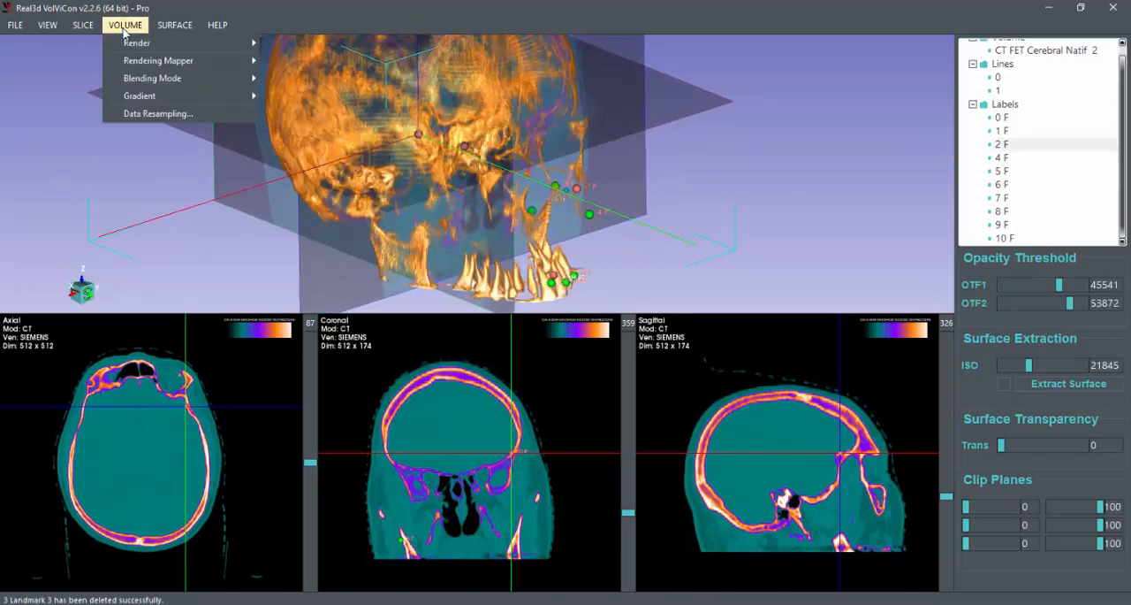
click(47, 23)
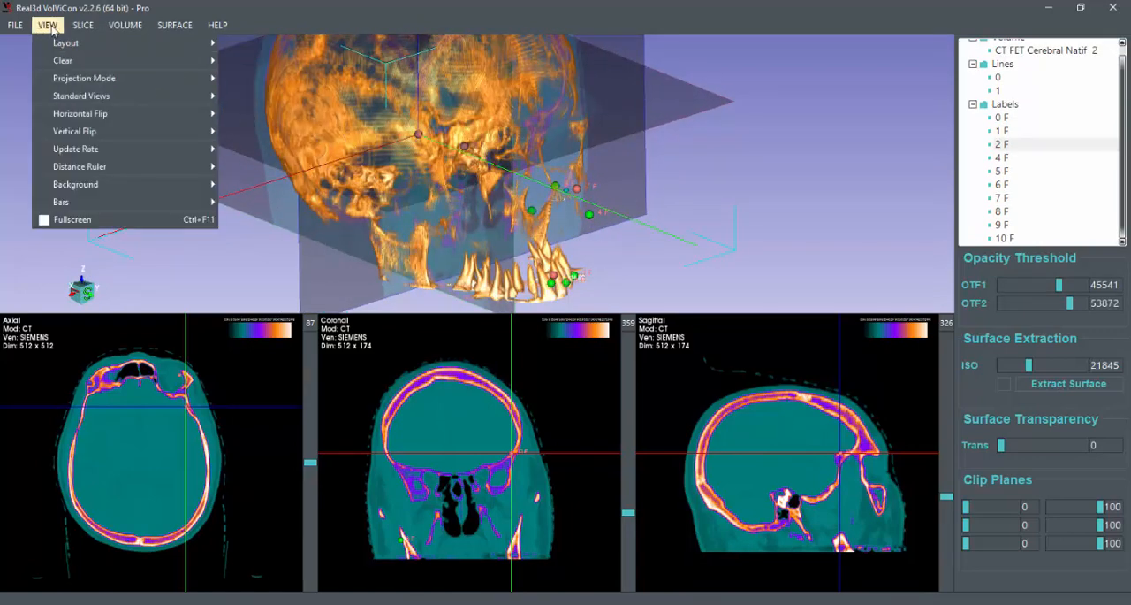
mouse_move(80, 167)
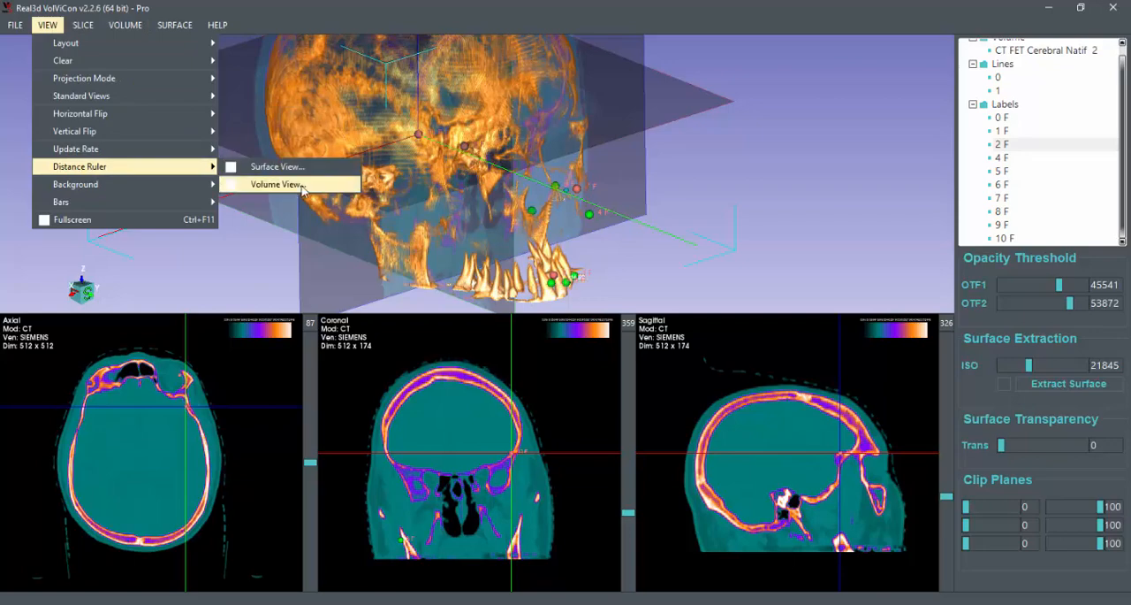
click(277, 184)
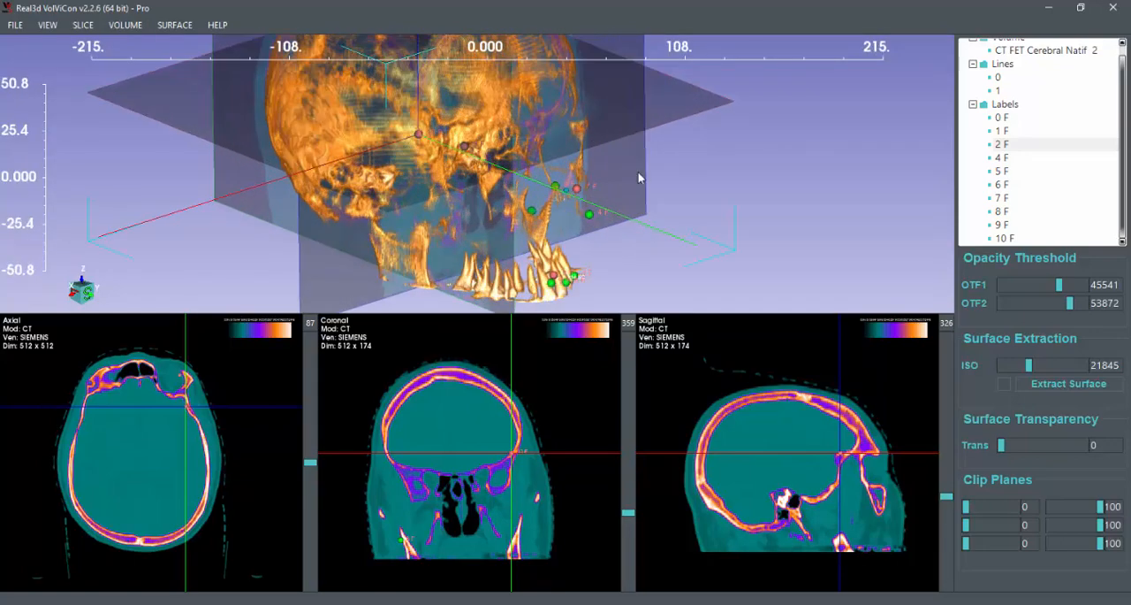